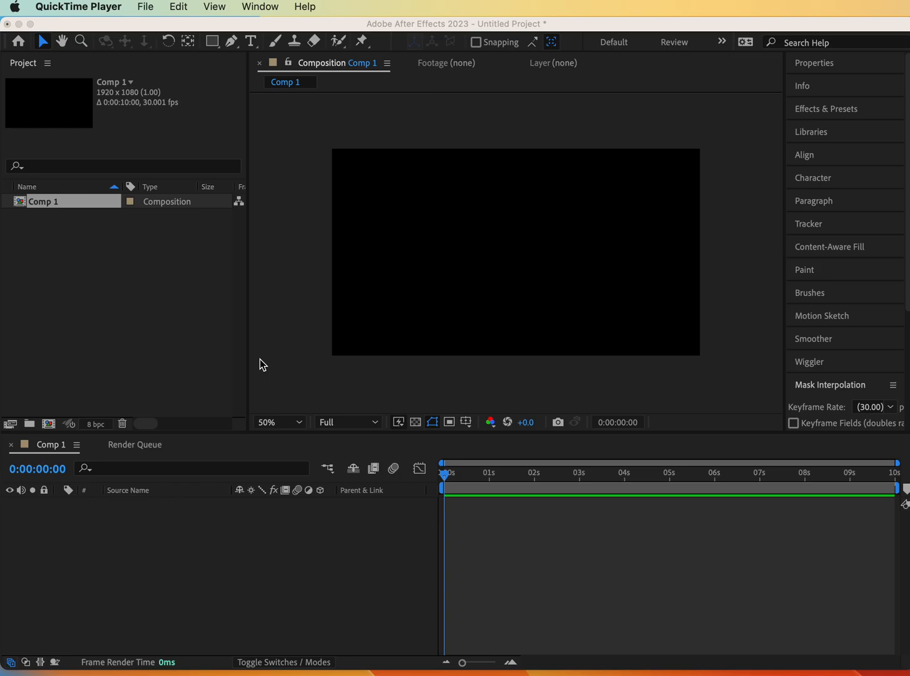
{"action": "mouse_move", "coordinate": [355, 361]}
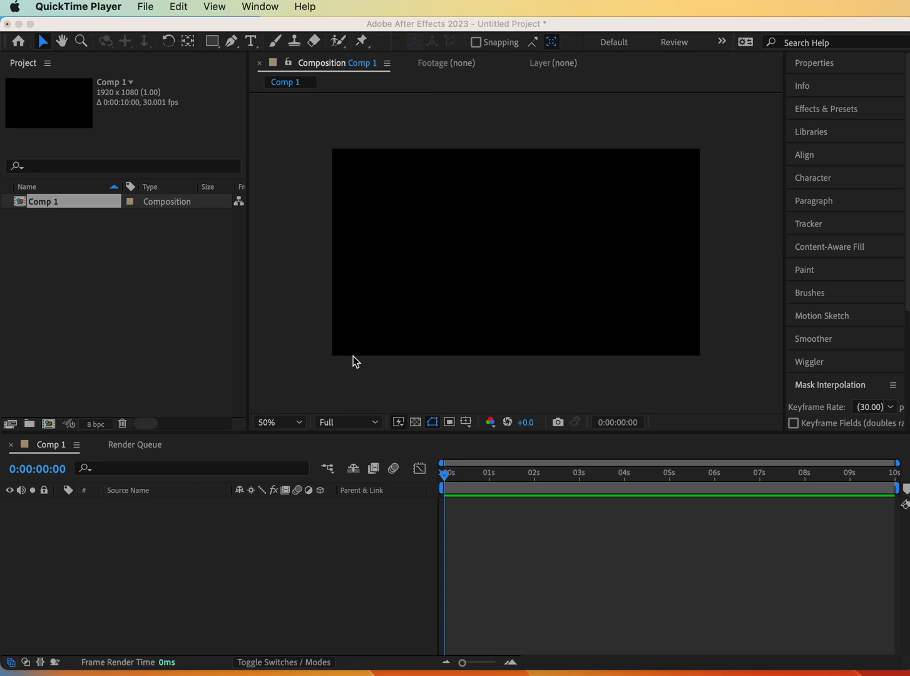
{"action": "mouse_move", "coordinate": [404, 319]}
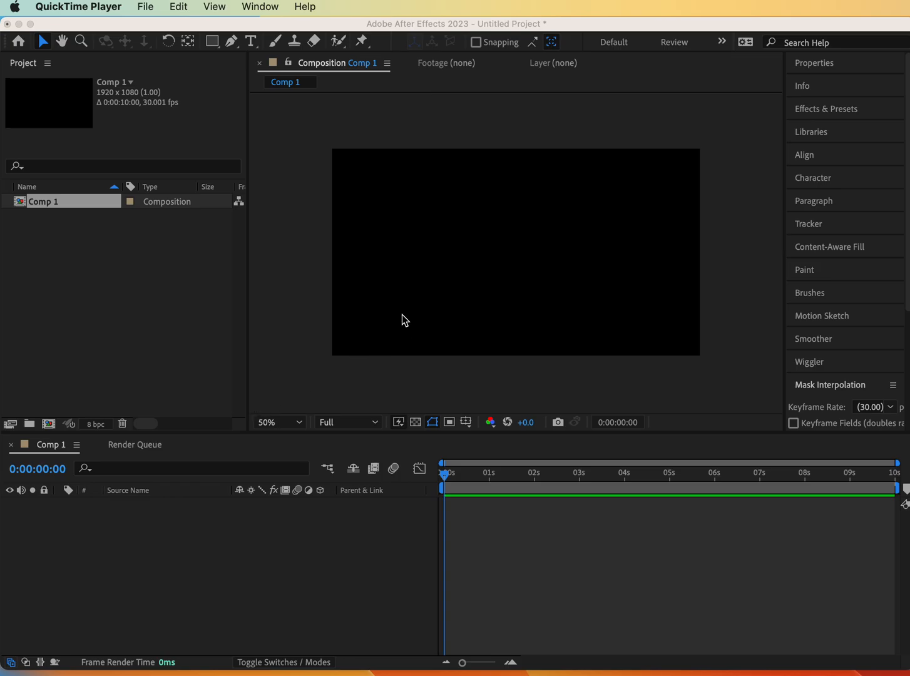
{"action": "mouse_move", "coordinate": [313, 274]}
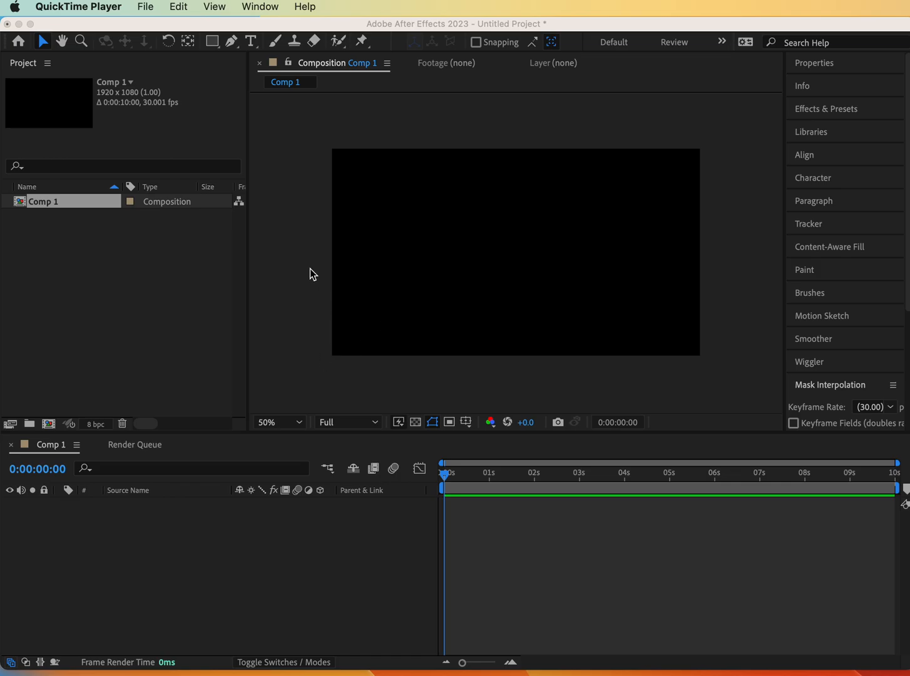
{"action": "mouse_move", "coordinate": [306, 289]}
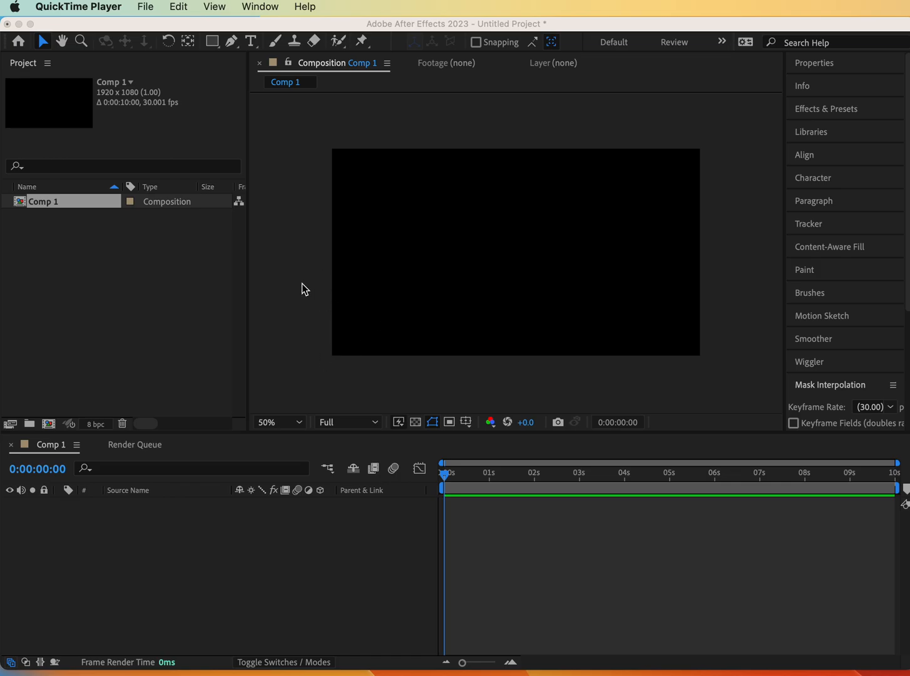
{"action": "mouse_move", "coordinate": [307, 259]}
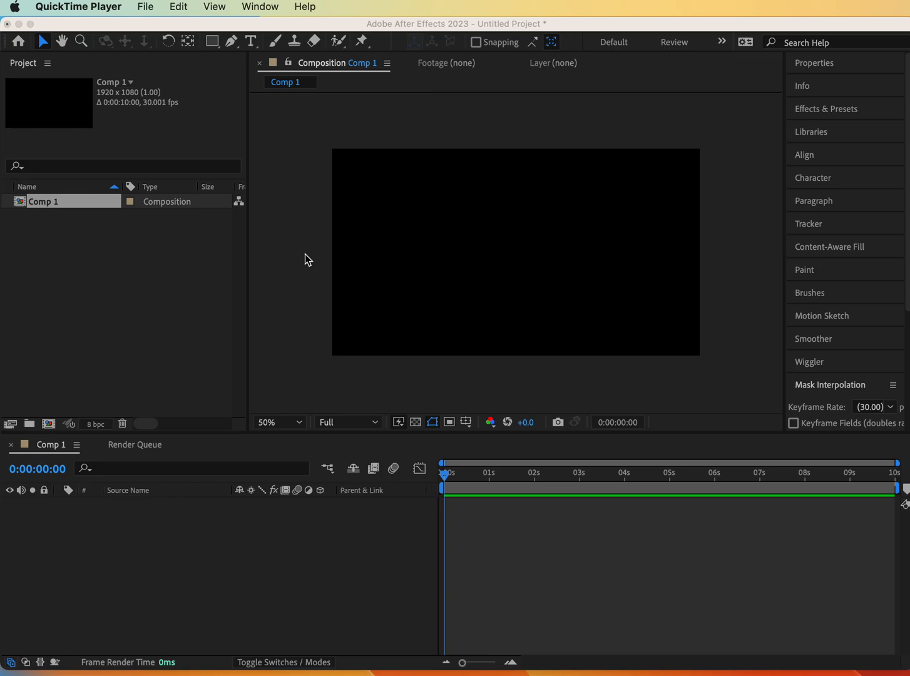
{"action": "mouse_move", "coordinate": [286, 252]}
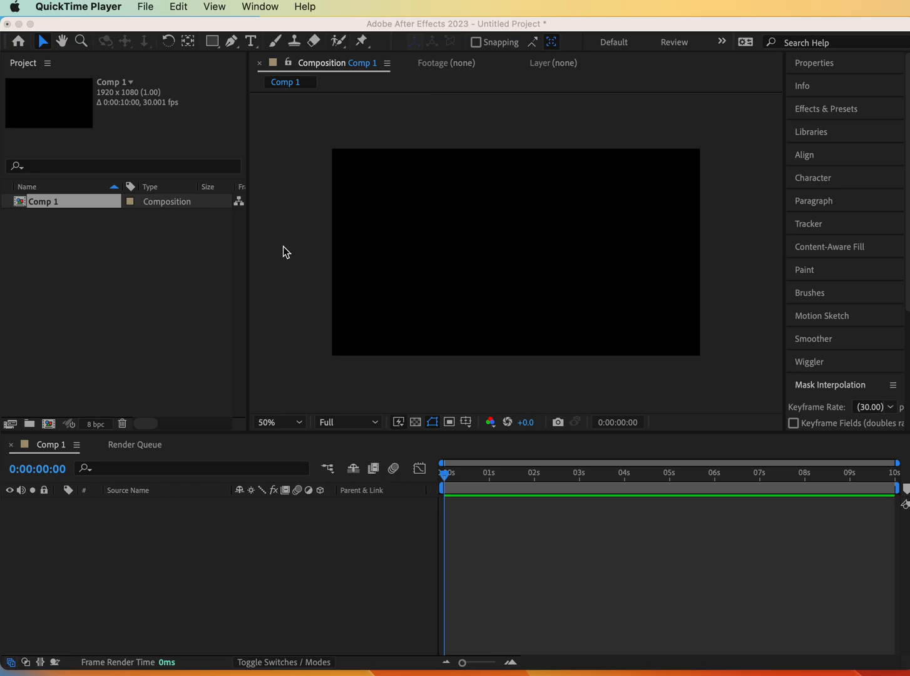
{"action": "mouse_move", "coordinate": [266, 257]}
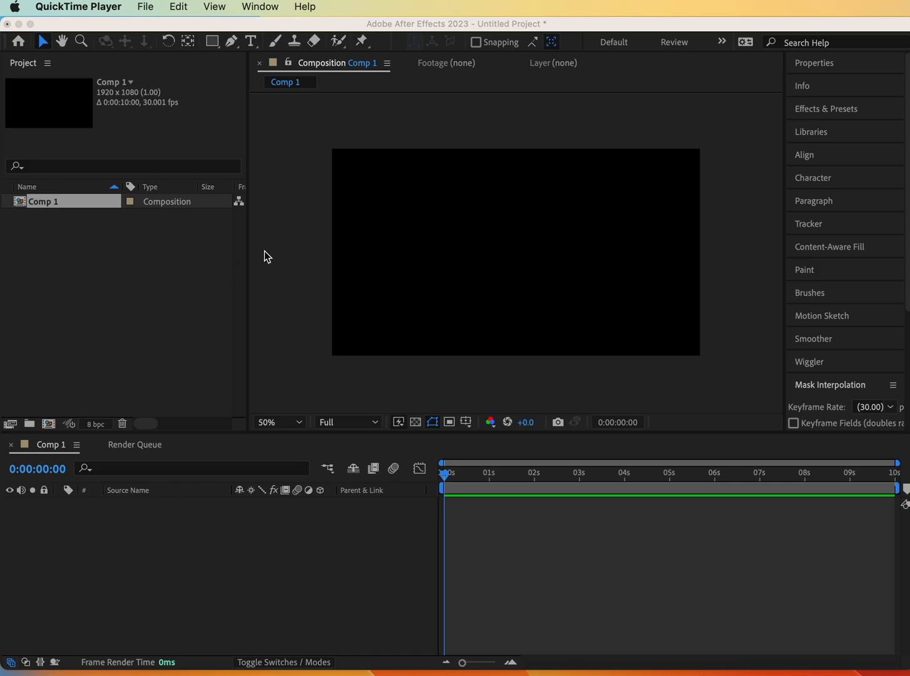
{"action": "mouse_move", "coordinate": [289, 257]}
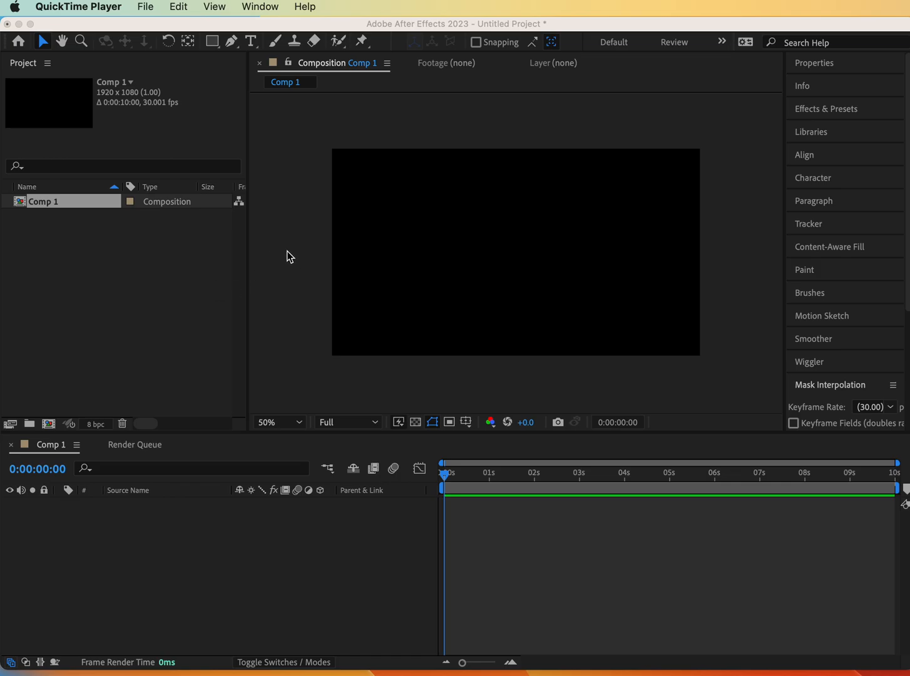
{"action": "mouse_move", "coordinate": [769, 256]}
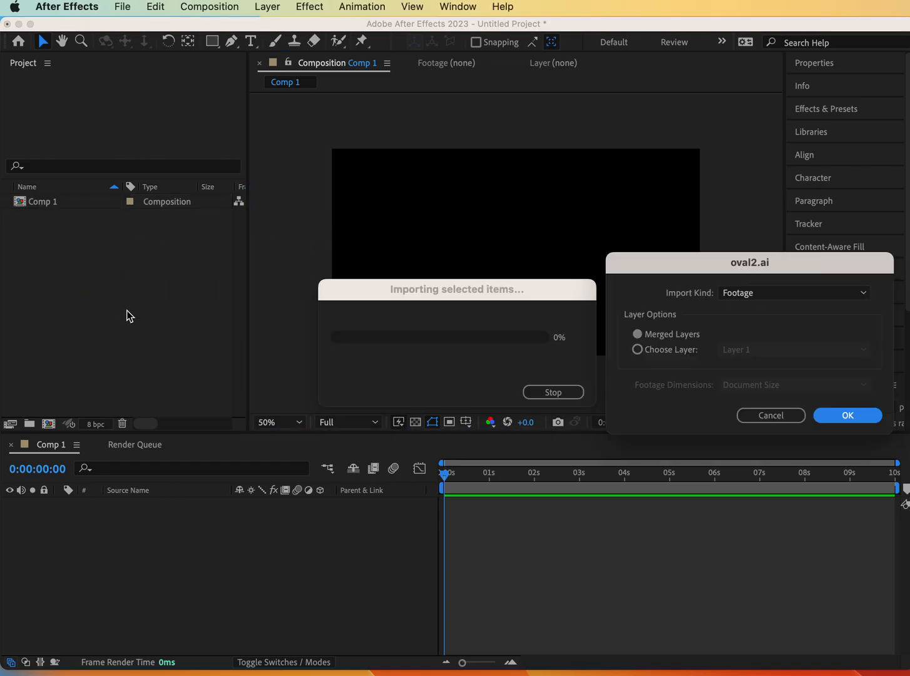
Import oval2.ai and add it to Comp 1 as a centred fish layer
{"action": "left_click", "coordinate": [847, 415]}
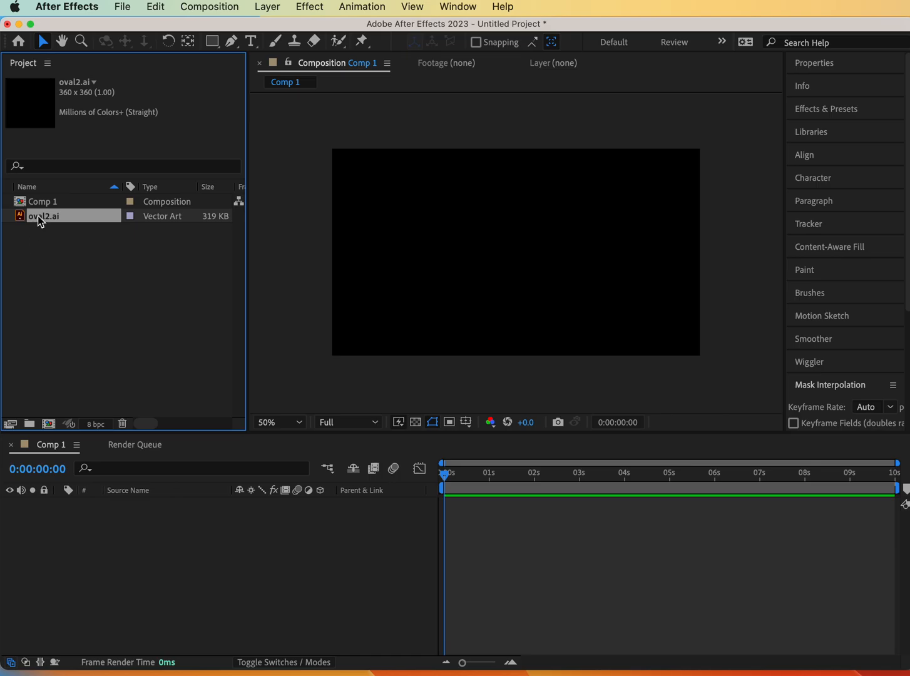
{"action": "mouse_move", "coordinate": [21, 216]}
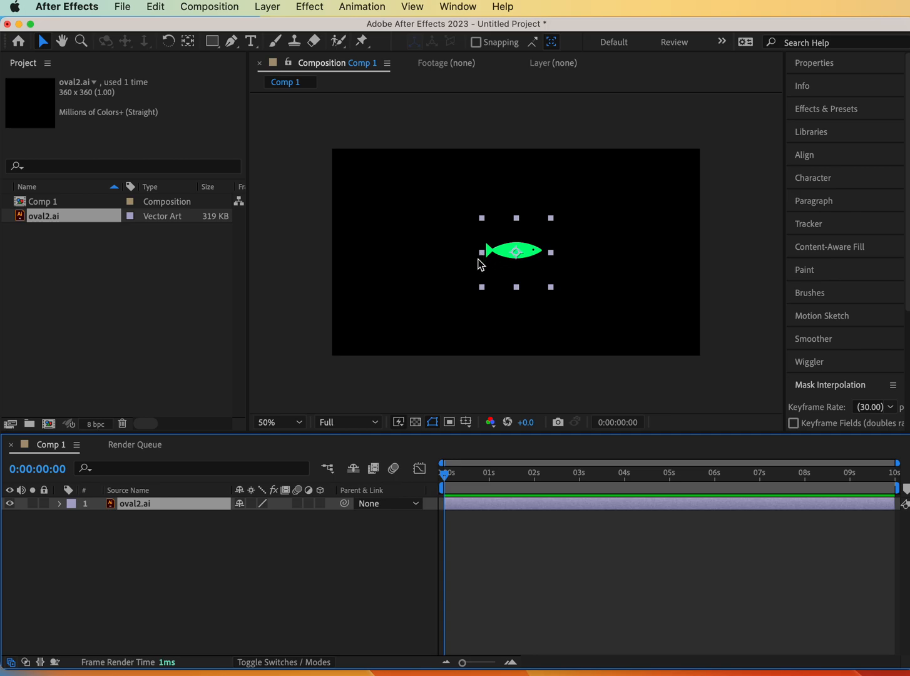
{"action": "mouse_move", "coordinate": [462, 275]}
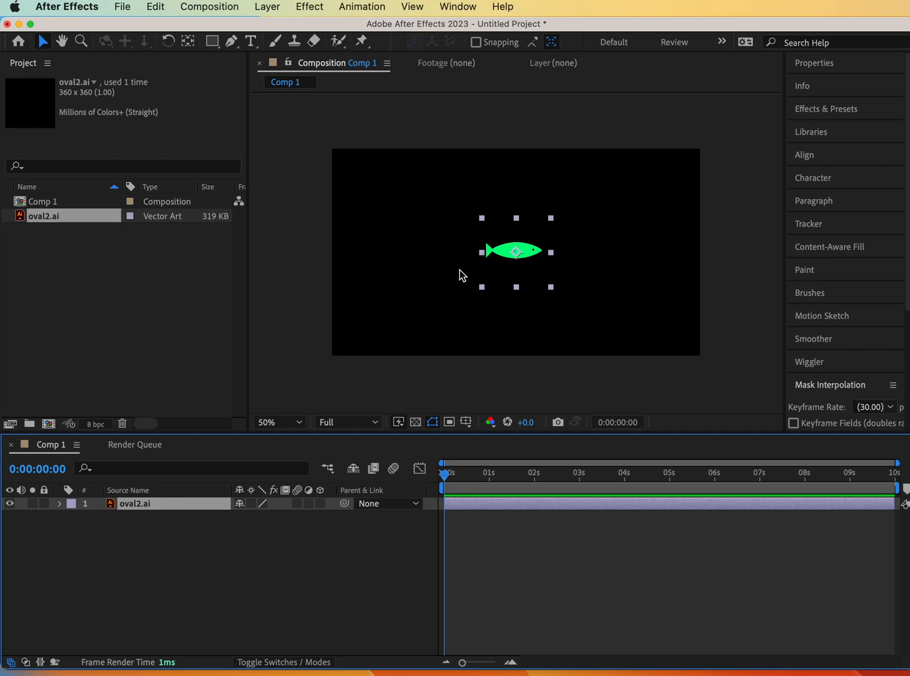
{"action": "mouse_move", "coordinate": [313, 334]}
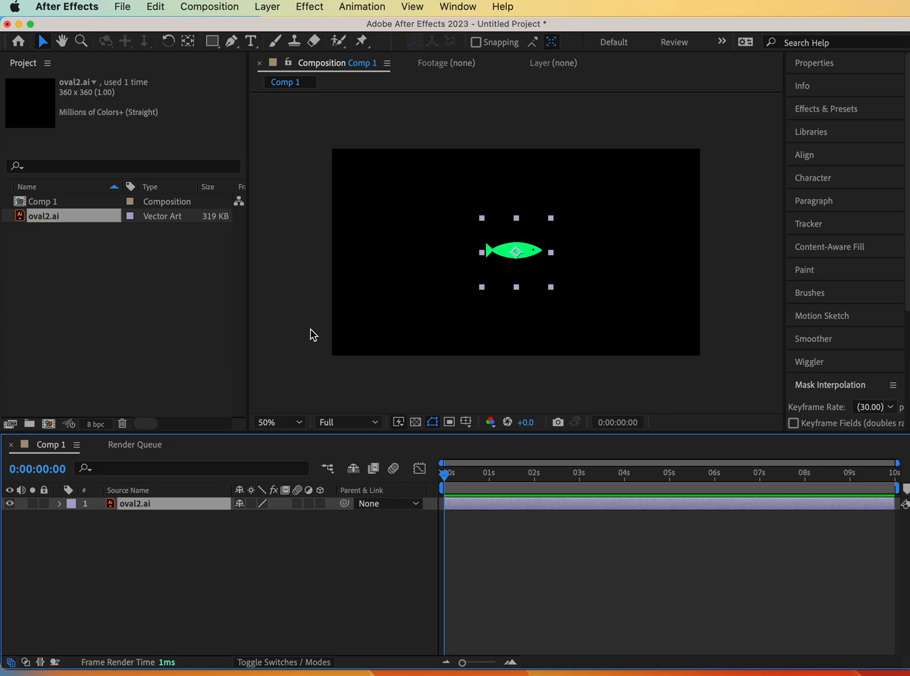
{"action": "left_click", "coordinate": [296, 288]}
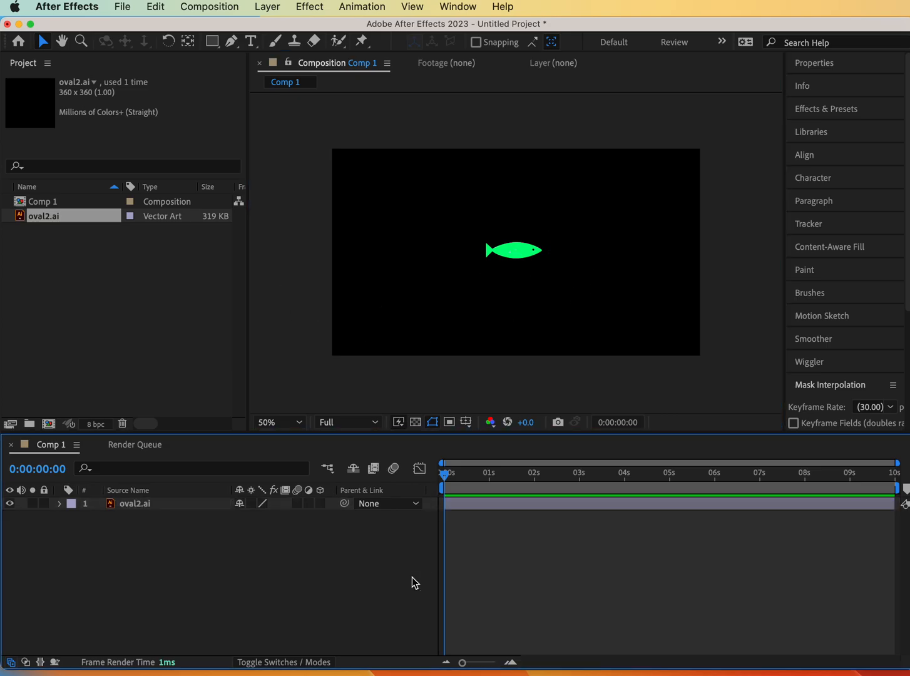
{"action": "mouse_move", "coordinate": [261, 321]}
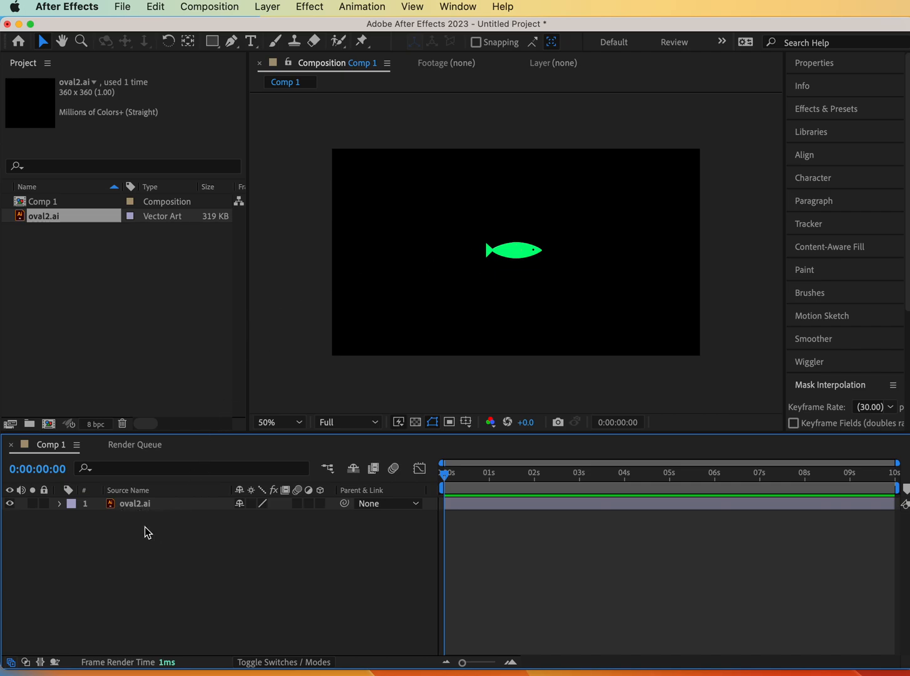
{"action": "left_click", "coordinate": [134, 504]}
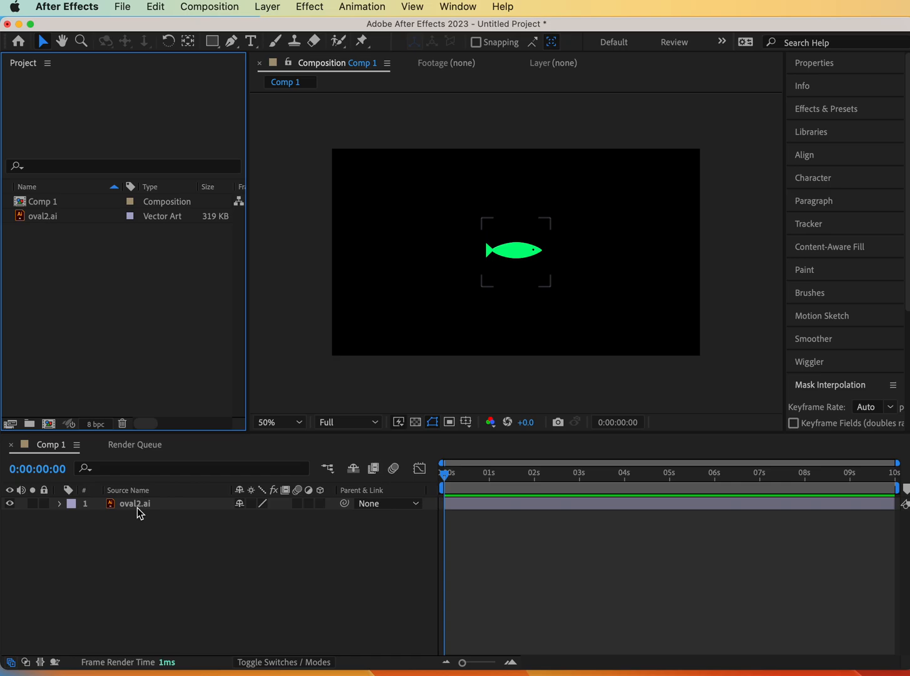
{"action": "left_click", "coordinate": [296, 378]}
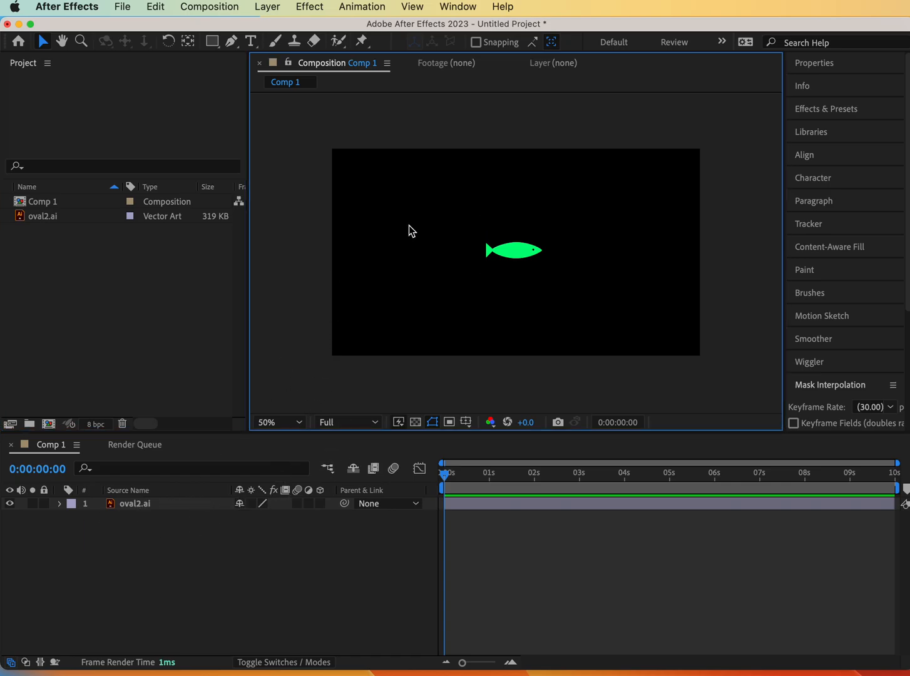
{"action": "mouse_move", "coordinate": [184, 418]}
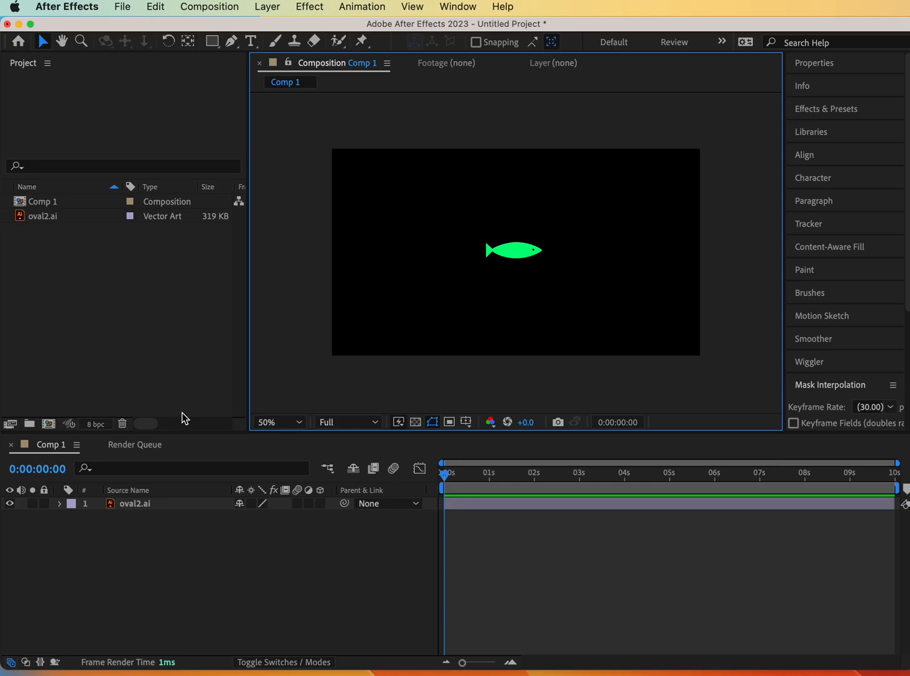
{"action": "mouse_move", "coordinate": [231, 40]}
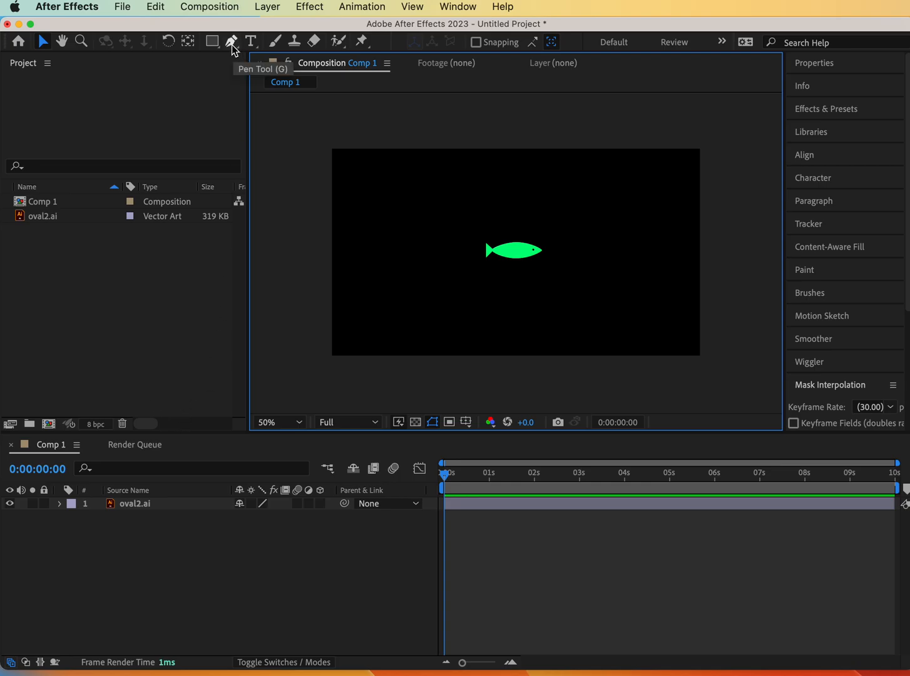
Pick the Pen tool to draw a wavy Bezier path as Shape Layer 1
{"action": "left_click", "coordinate": [232, 41]}
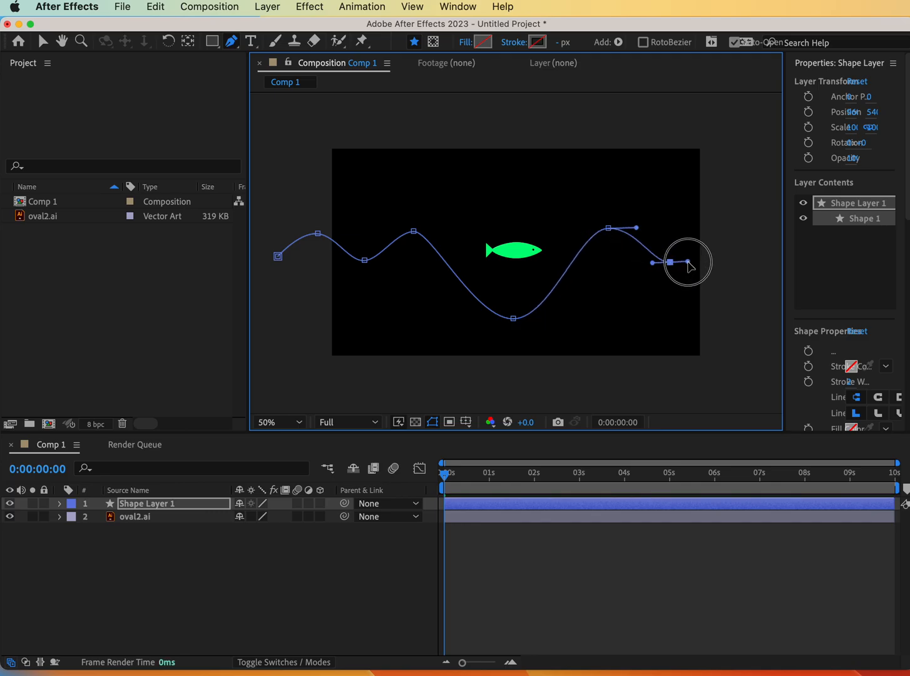
{"action": "mouse_move", "coordinate": [734, 227]}
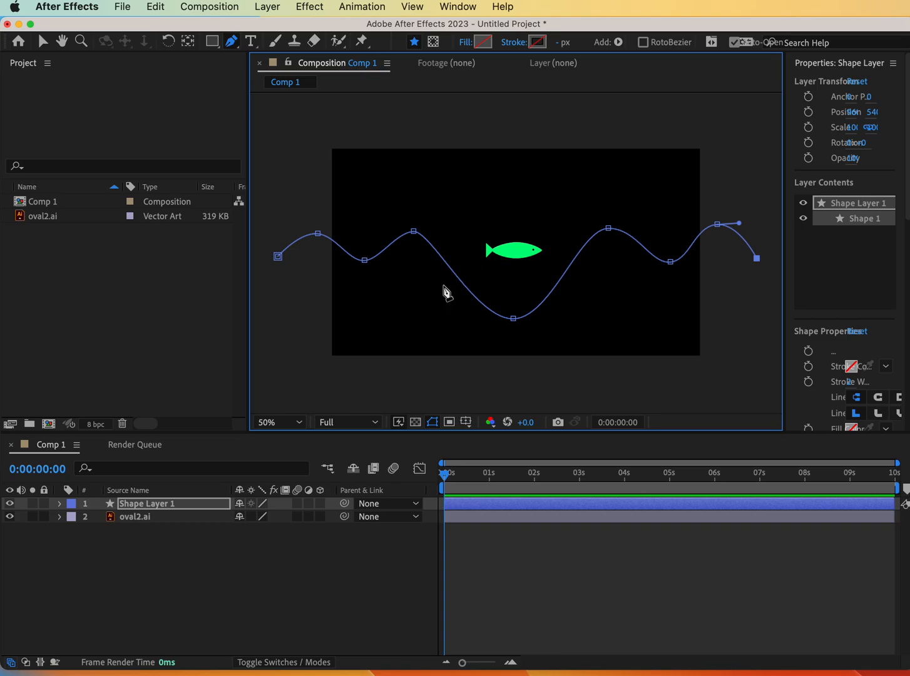
{"action": "mouse_move", "coordinate": [274, 382]}
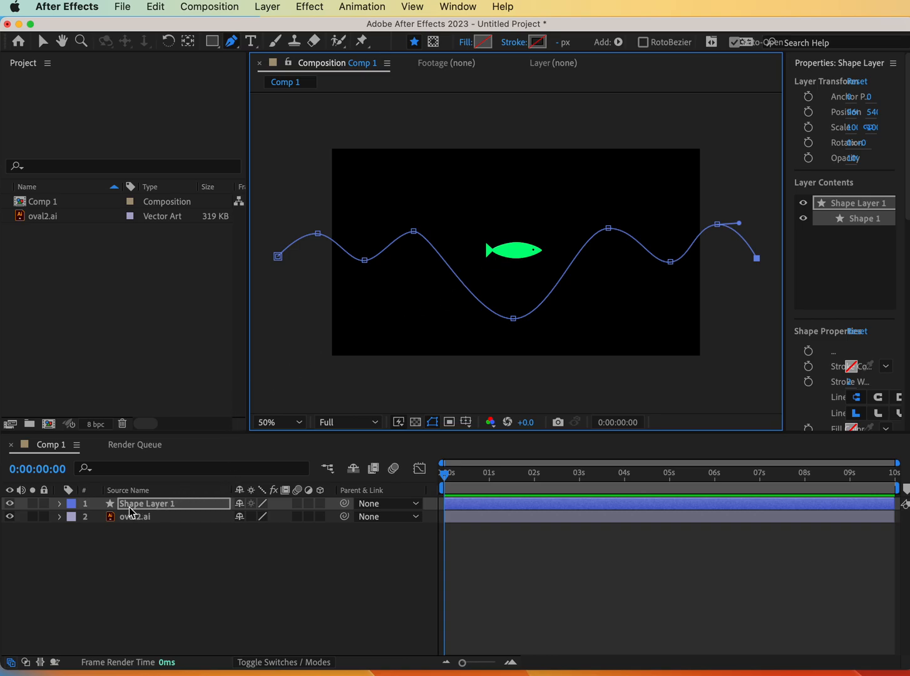
Expand Shape Layer 1 down to Path 1, select it, then collapse the layer
{"action": "left_click", "coordinate": [59, 503]}
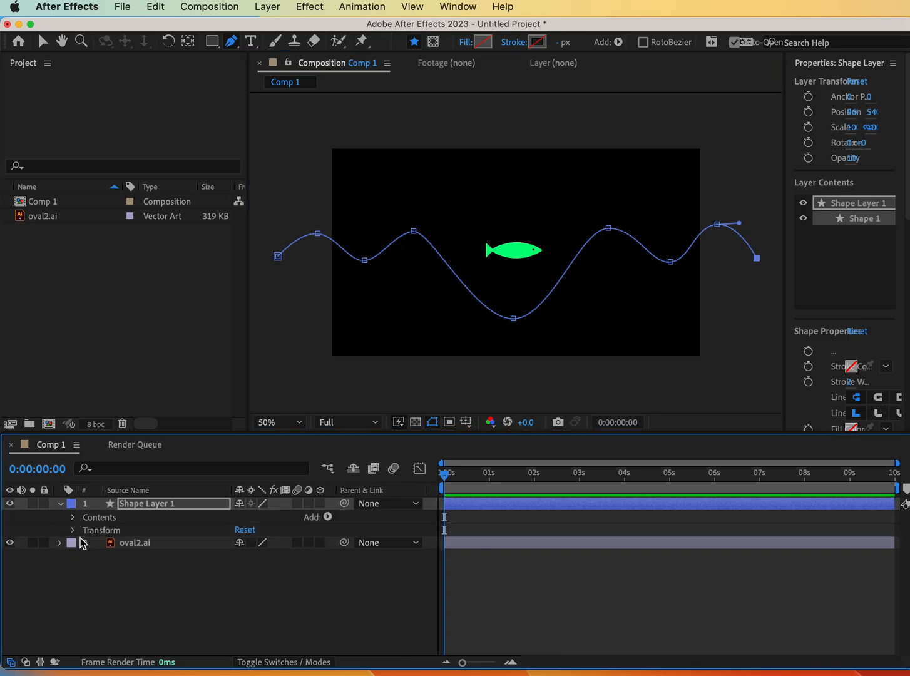
{"action": "left_click", "coordinate": [73, 516]}
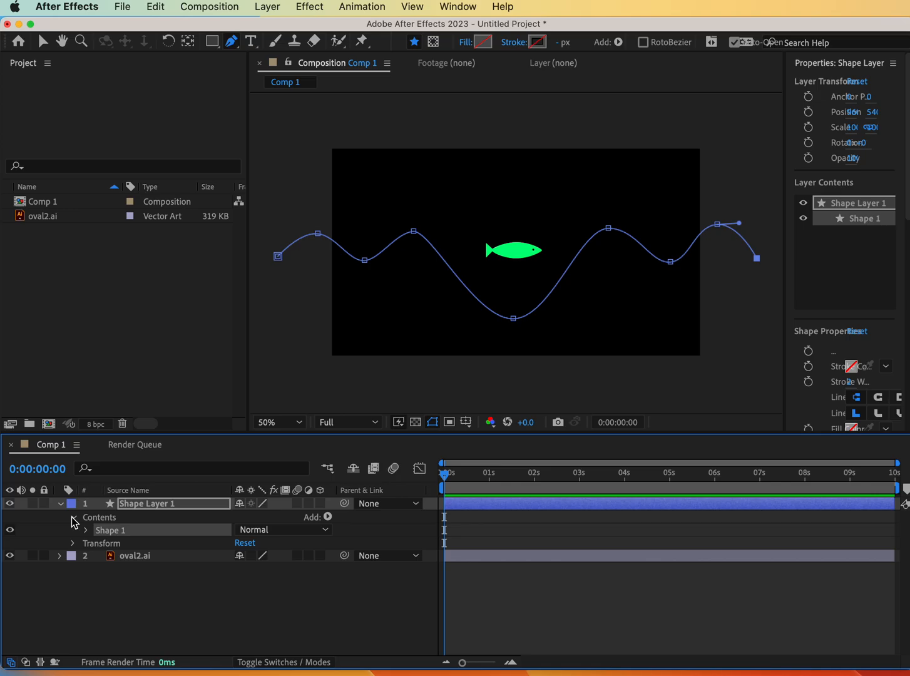
{"action": "left_click", "coordinate": [86, 530]}
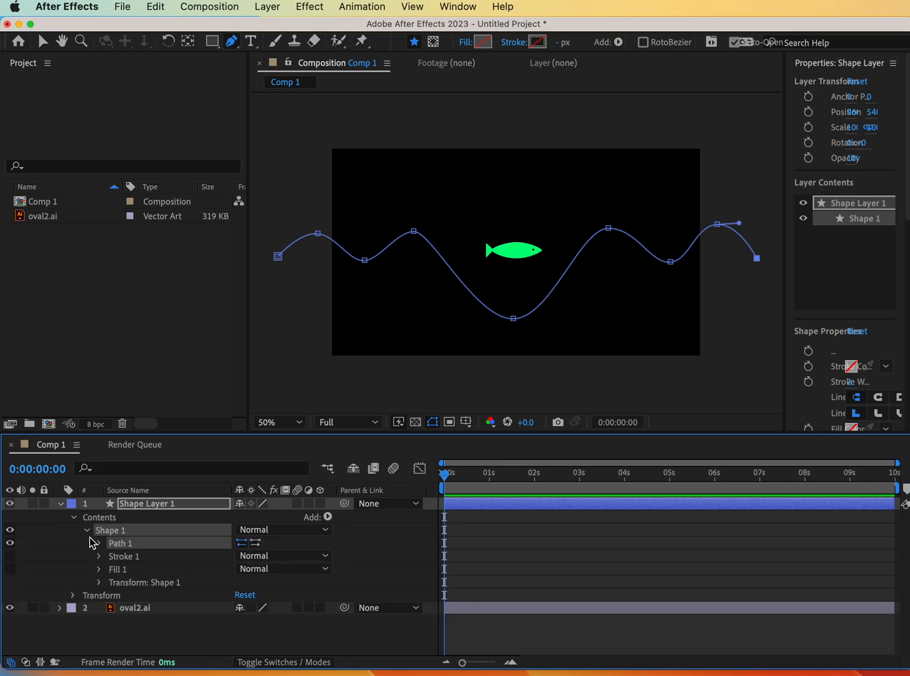
{"action": "left_click", "coordinate": [98, 542]}
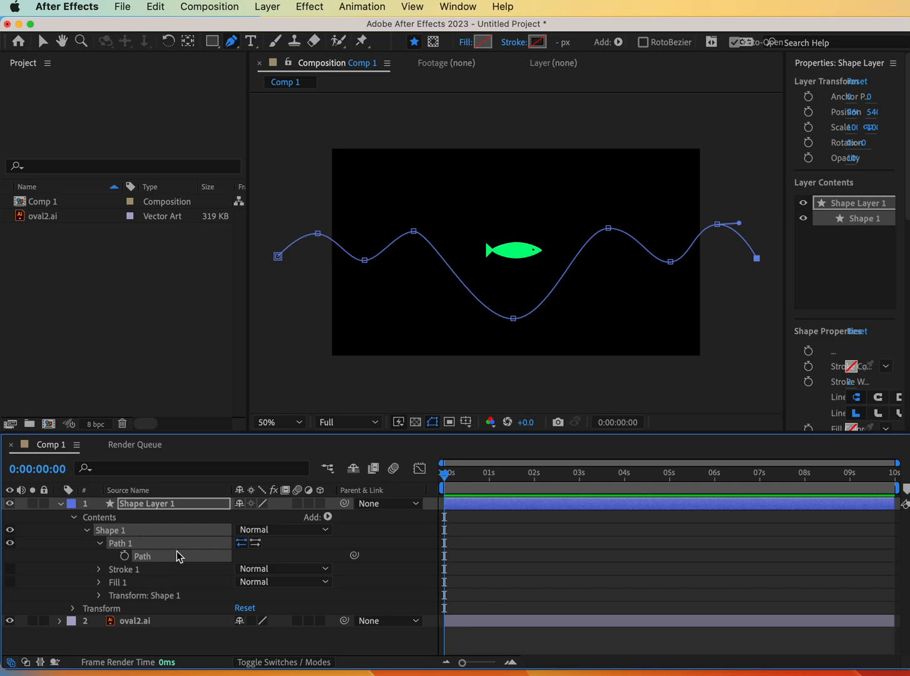
{"action": "mouse_move", "coordinate": [152, 532]}
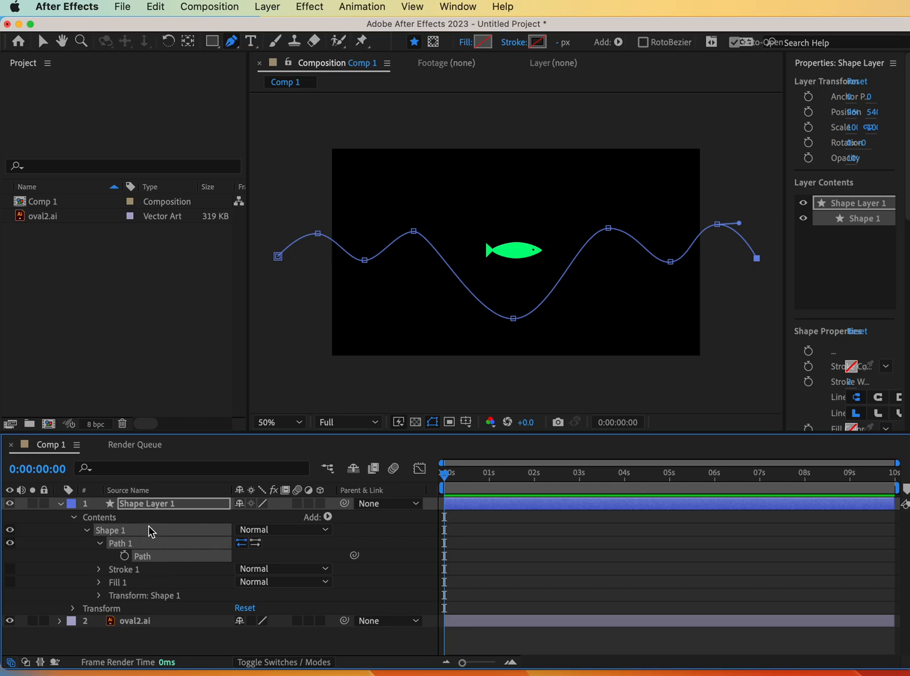
{"action": "mouse_move", "coordinate": [191, 559]}
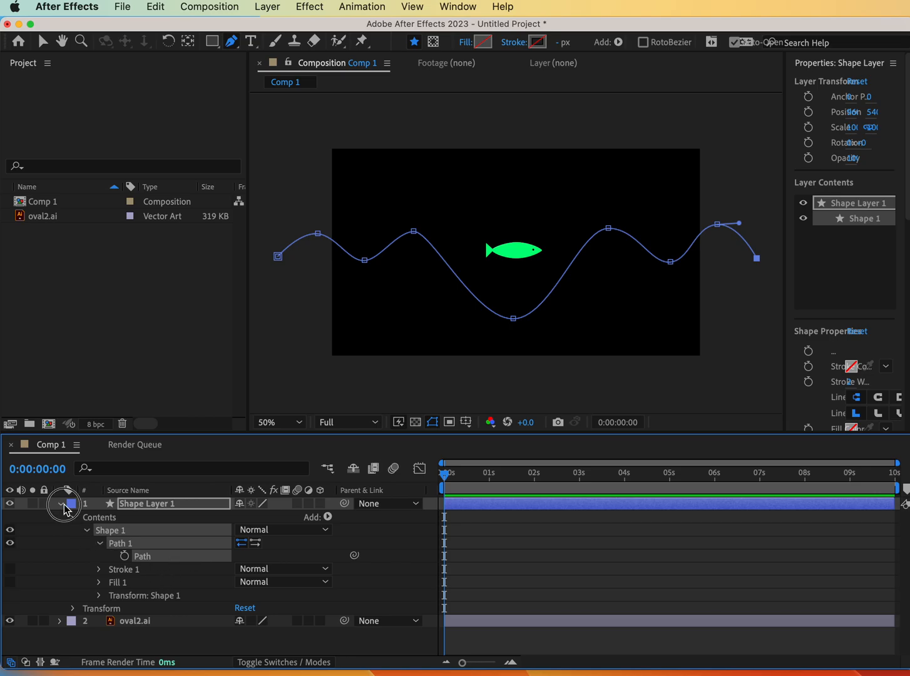
{"action": "left_click", "coordinate": [59, 503]}
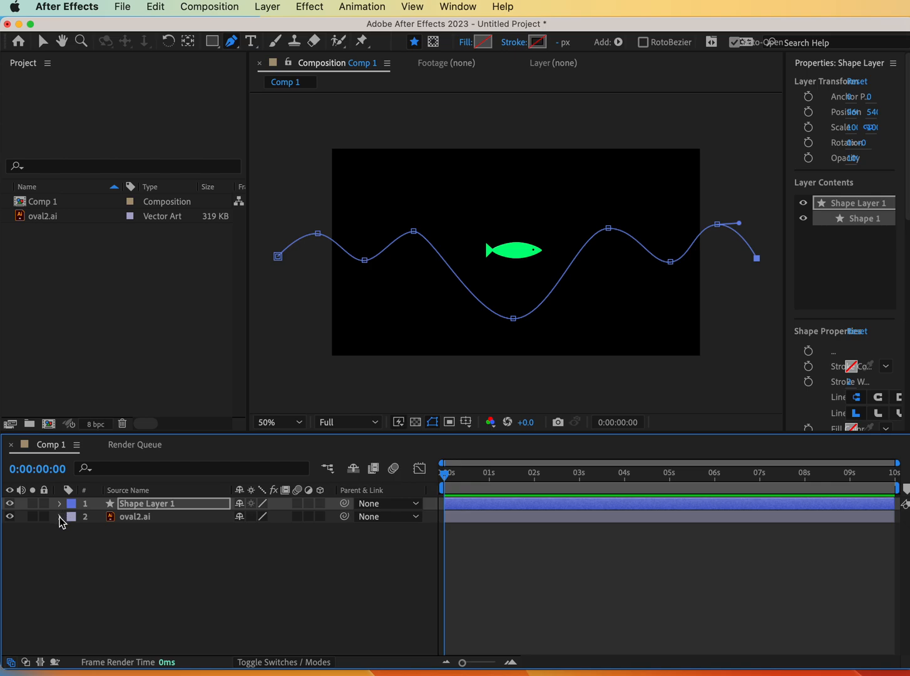
Paste the wavy path into oval2.ai's Position, spread to about 5.5 s, and preview
{"action": "left_click", "coordinate": [59, 516]}
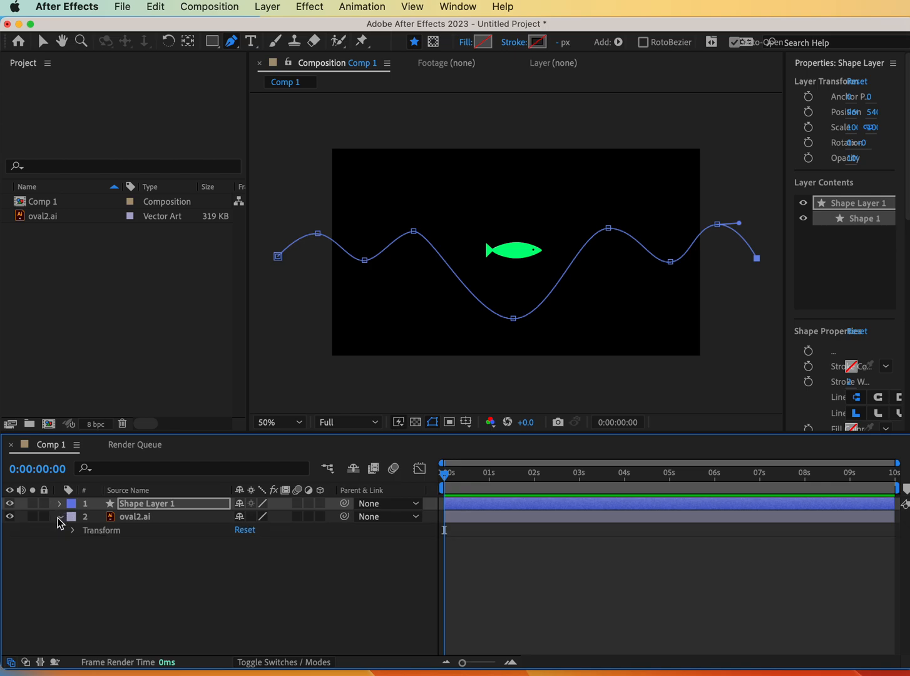
{"action": "left_click", "coordinate": [73, 530]}
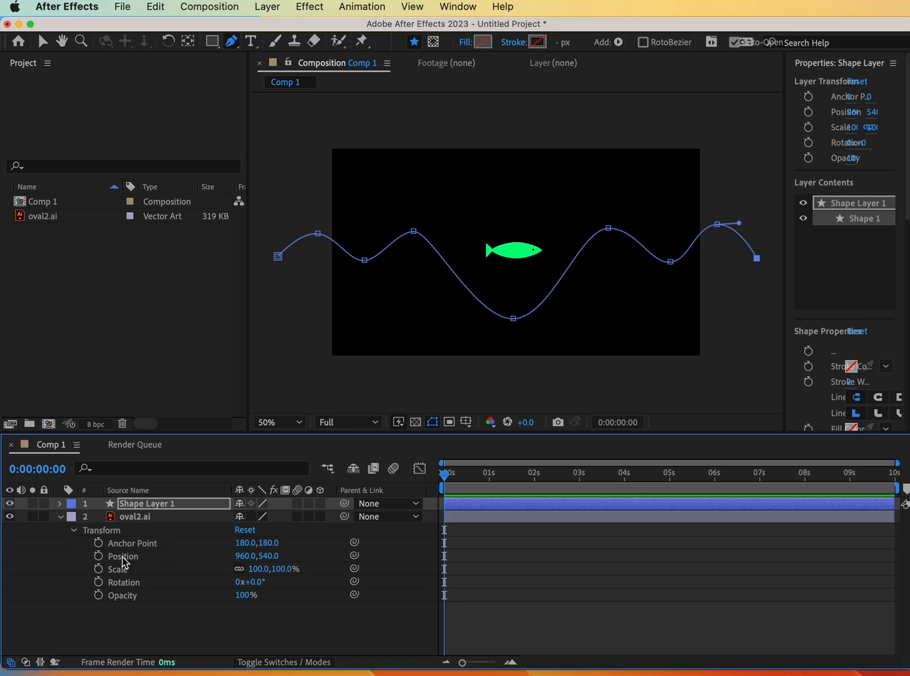
{"action": "left_click", "coordinate": [133, 516]}
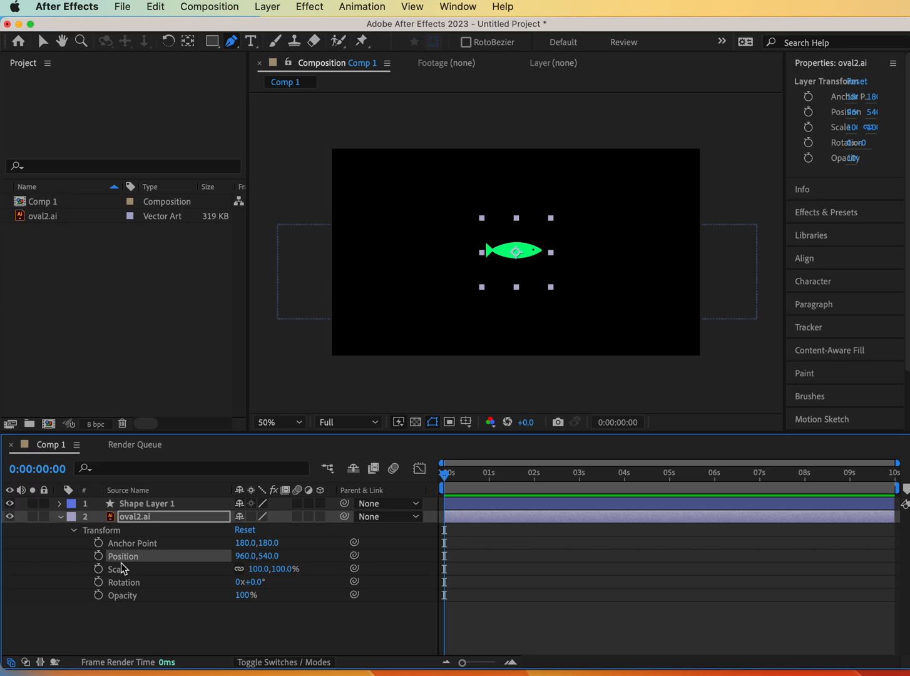
{"action": "mouse_move", "coordinate": [151, 568]}
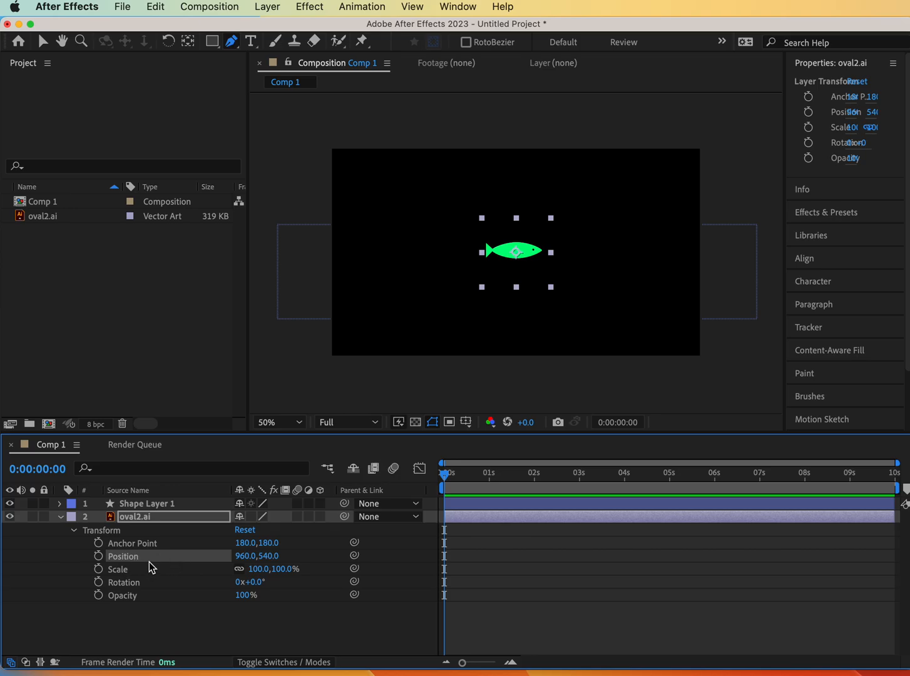
{"action": "mouse_move", "coordinate": [97, 528]}
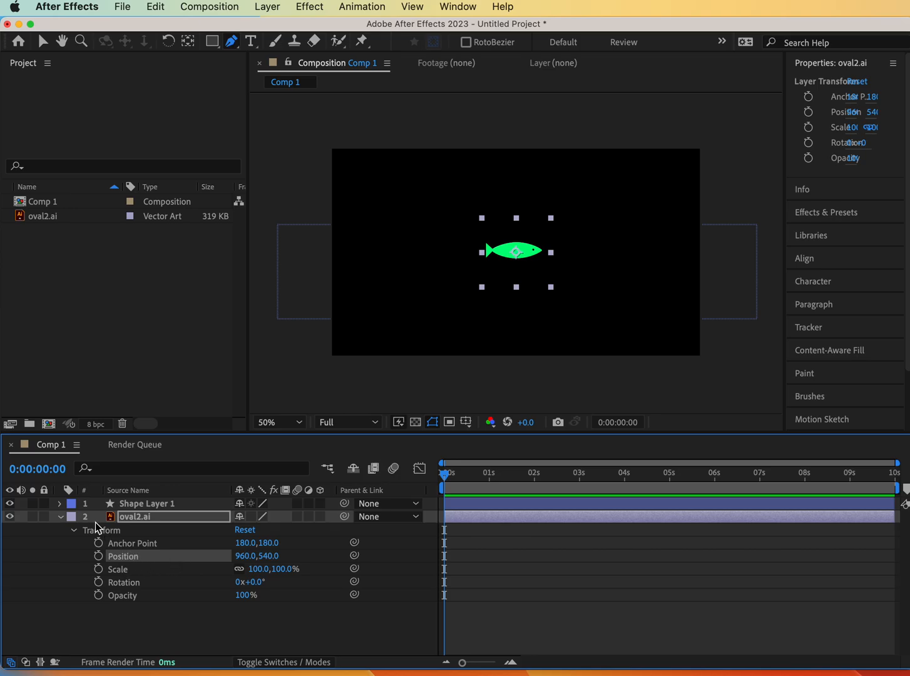
{"action": "left_click", "coordinate": [99, 555]}
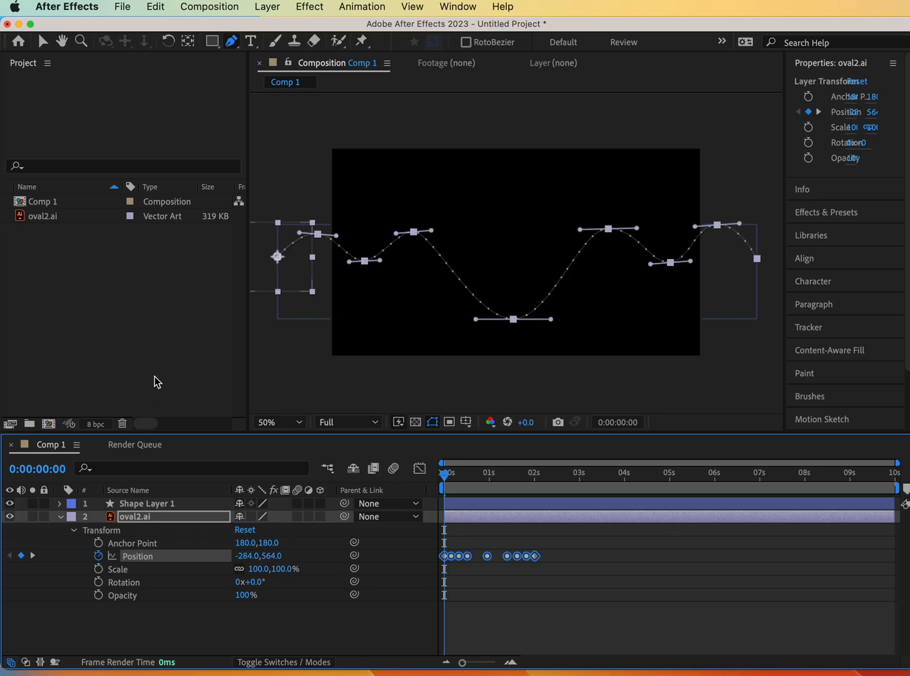
{"action": "mouse_move", "coordinate": [123, 449]}
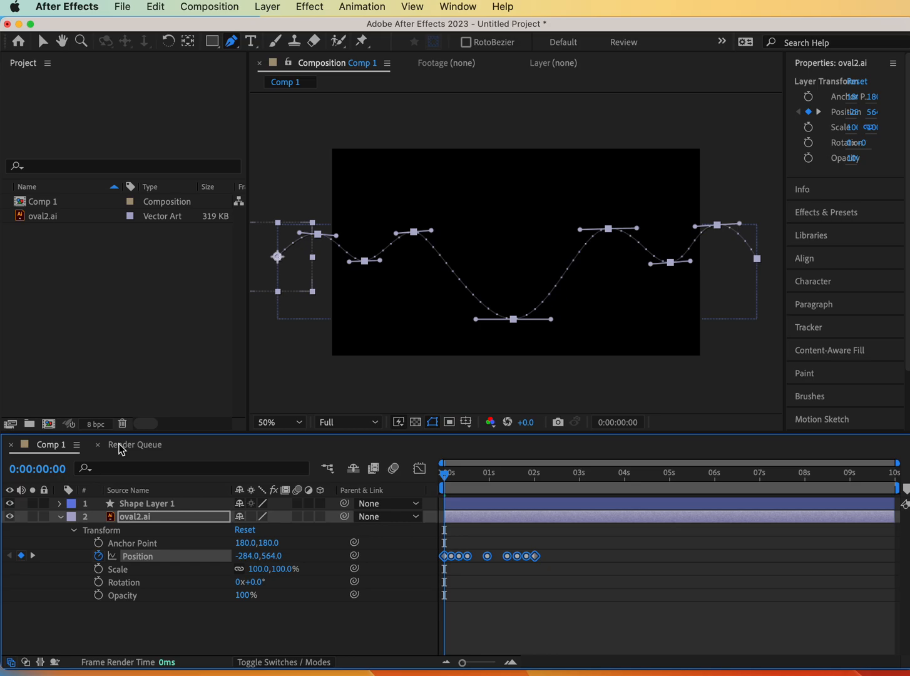
{"action": "mouse_move", "coordinate": [139, 416]}
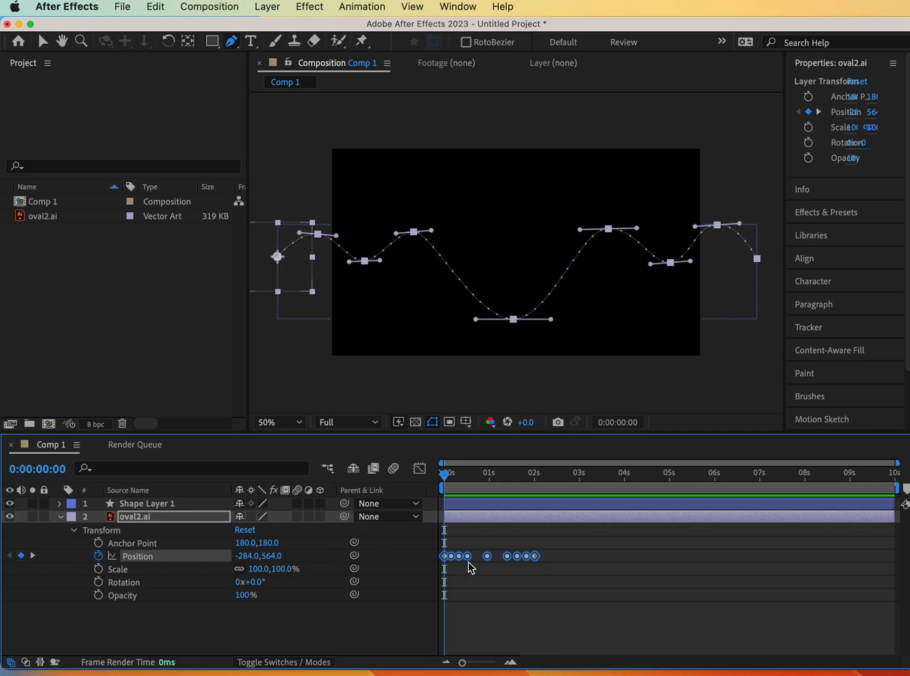
{"action": "mouse_move", "coordinate": [506, 571]}
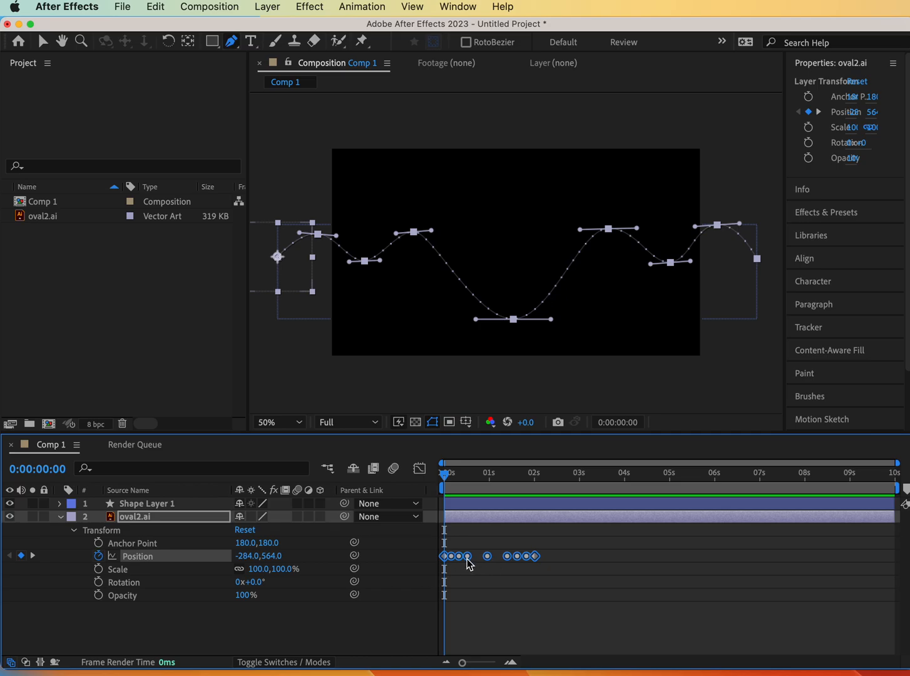
{"action": "mouse_move", "coordinate": [468, 559]}
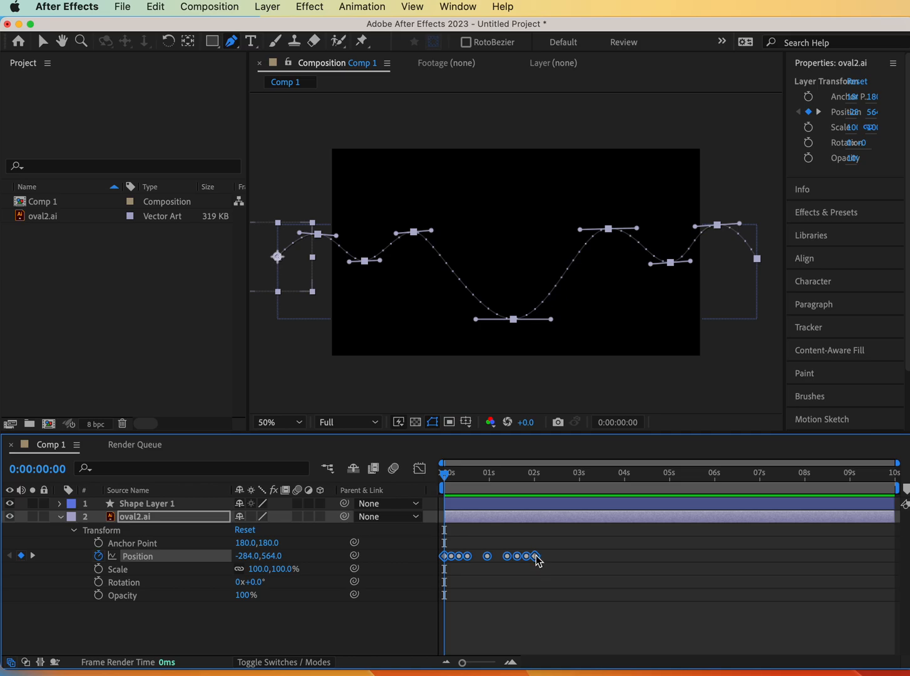
{"action": "mouse_move", "coordinate": [534, 555]}
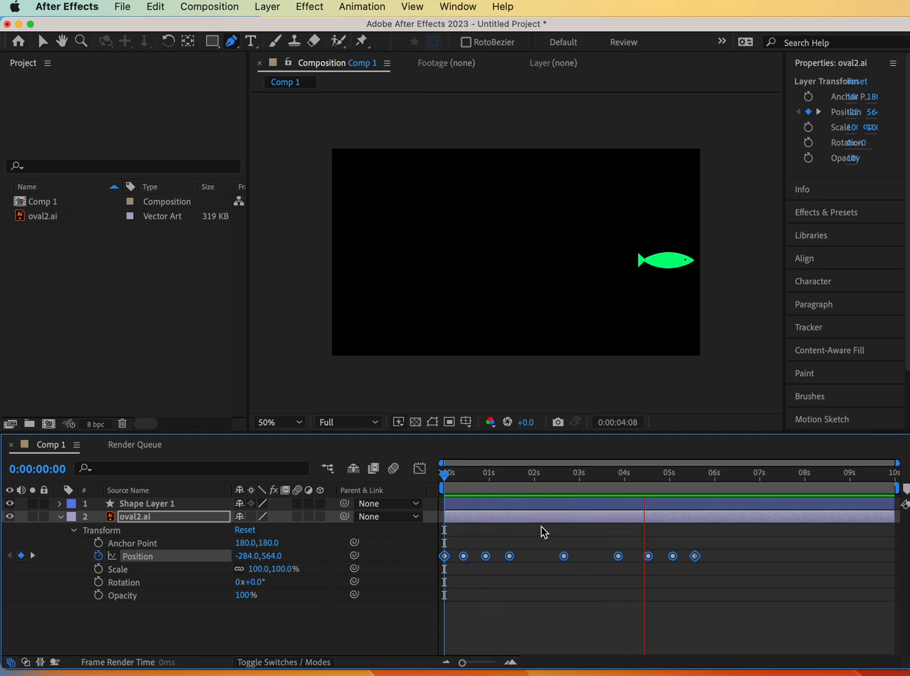
{"action": "left_click", "coordinate": [713, 472]}
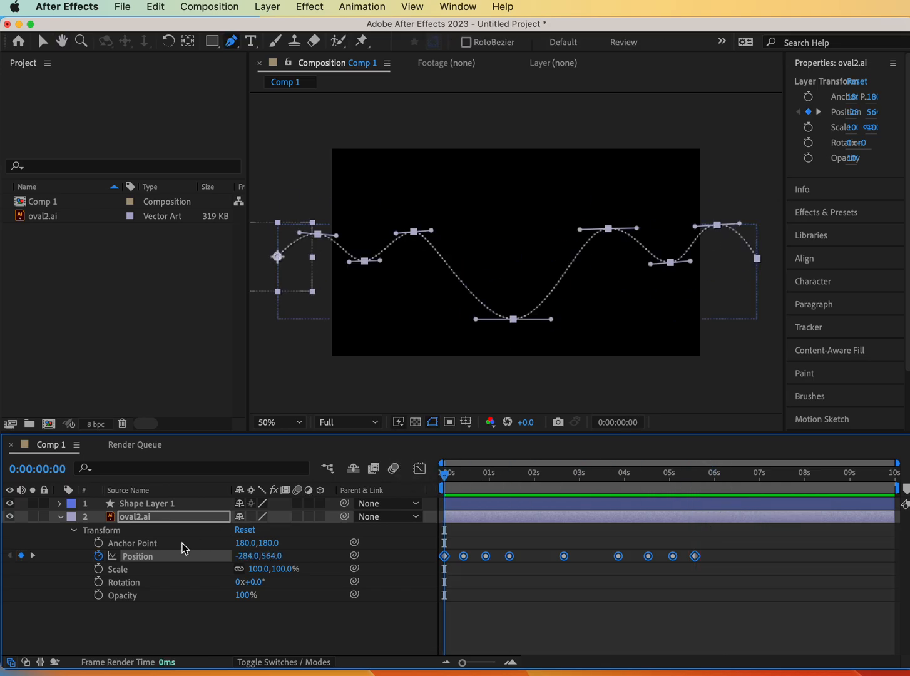
Delete Shape Layer 1 and preview the fish's swim animation
{"action": "left_click", "coordinate": [147, 503]}
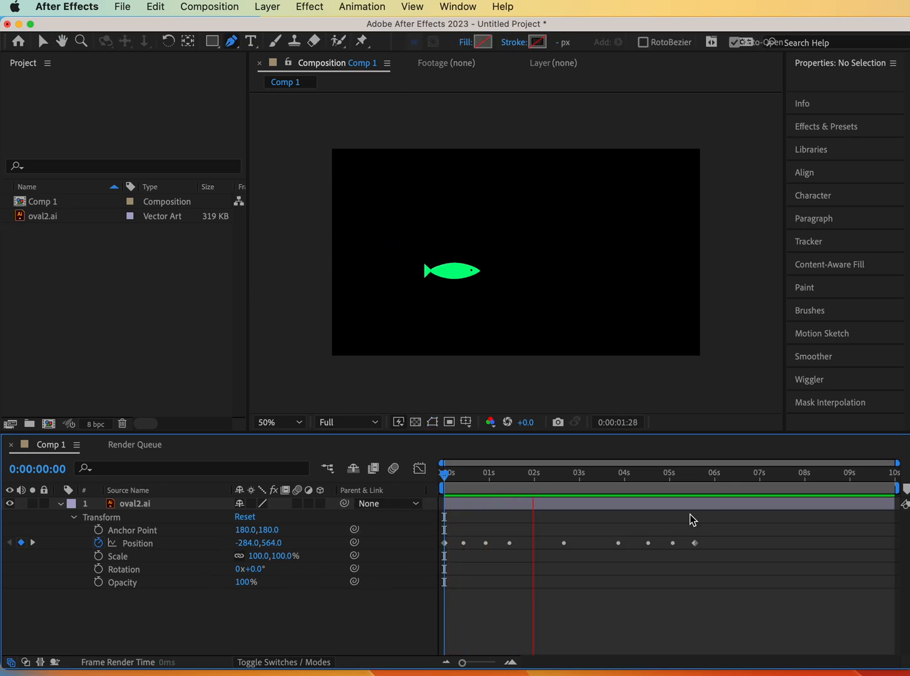
{"action": "left_click", "coordinate": [623, 488]}
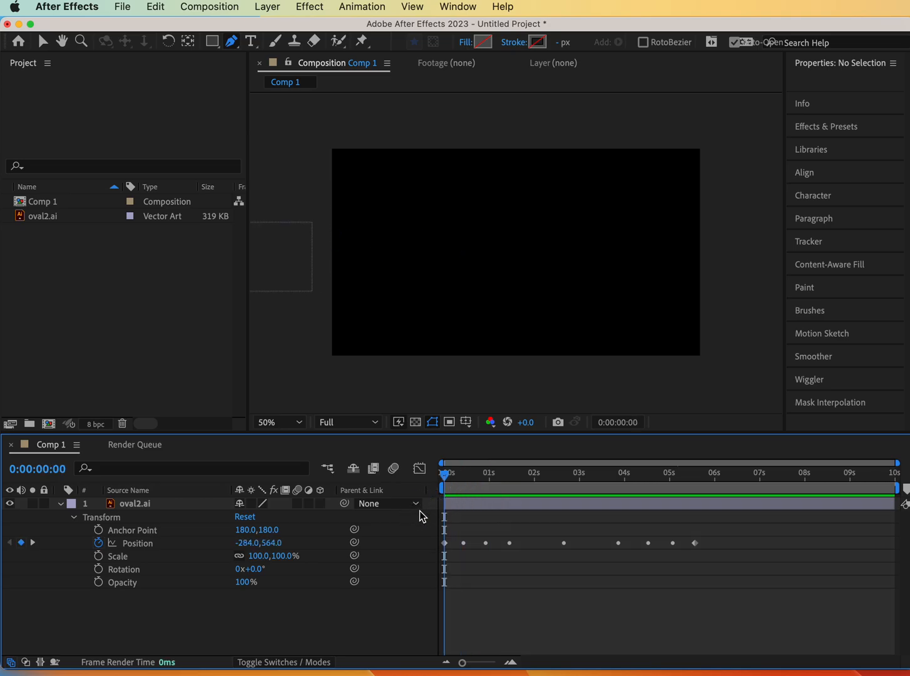
{"action": "mouse_move", "coordinate": [137, 585]}
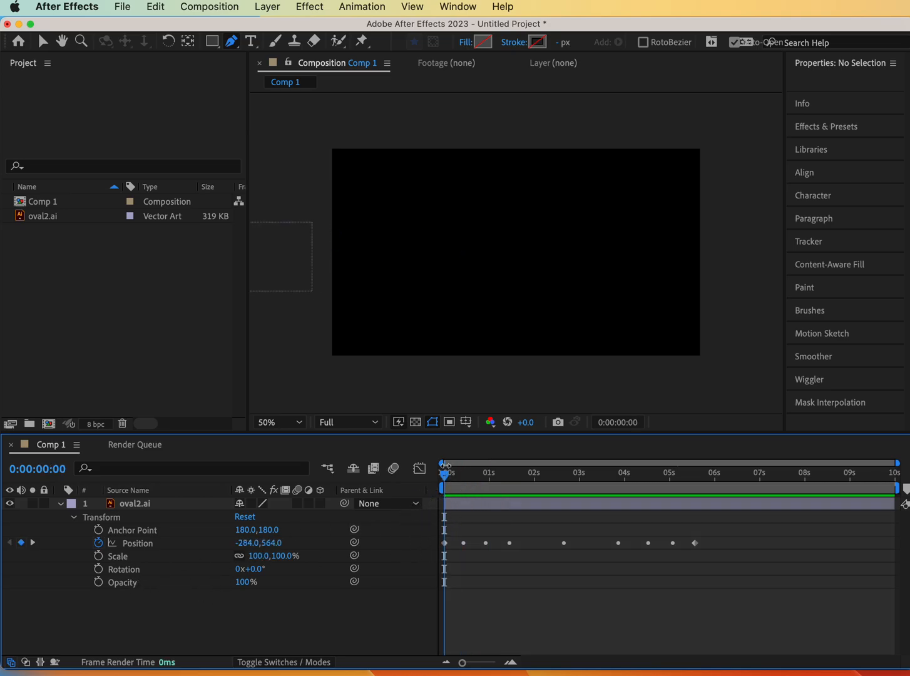
Add oval2.ai Scale keyframes at start, middle and end, beginning at 30%
{"action": "left_click", "coordinate": [135, 503]}
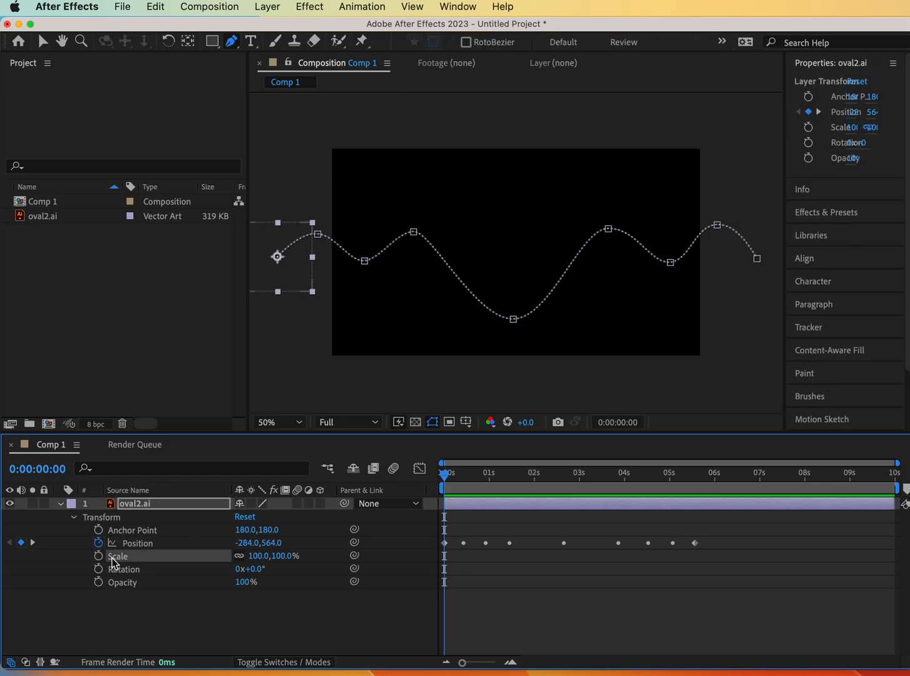
{"action": "left_click", "coordinate": [98, 556]}
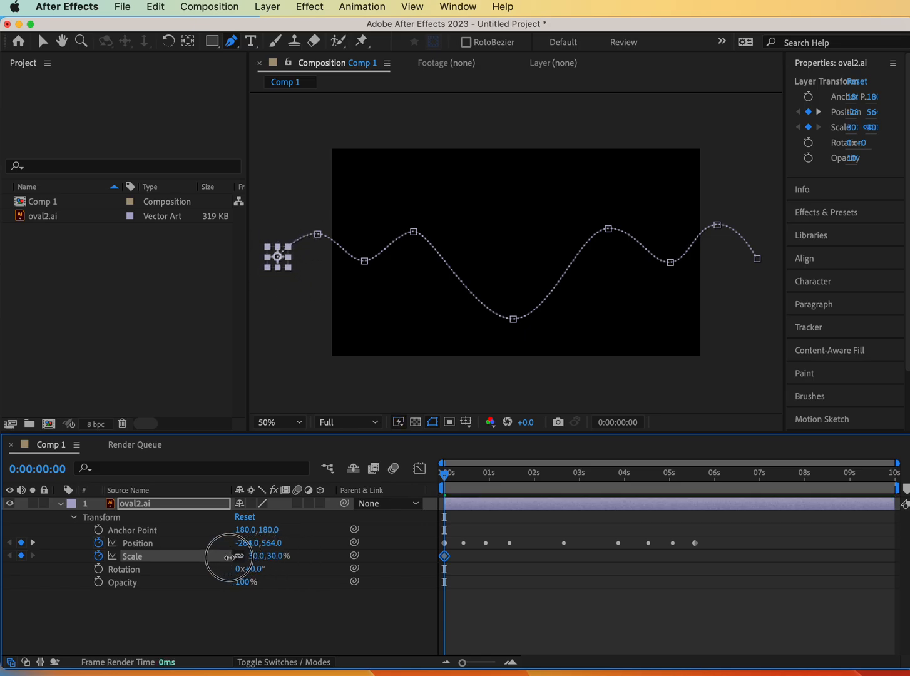
{"action": "mouse_move", "coordinate": [230, 563]}
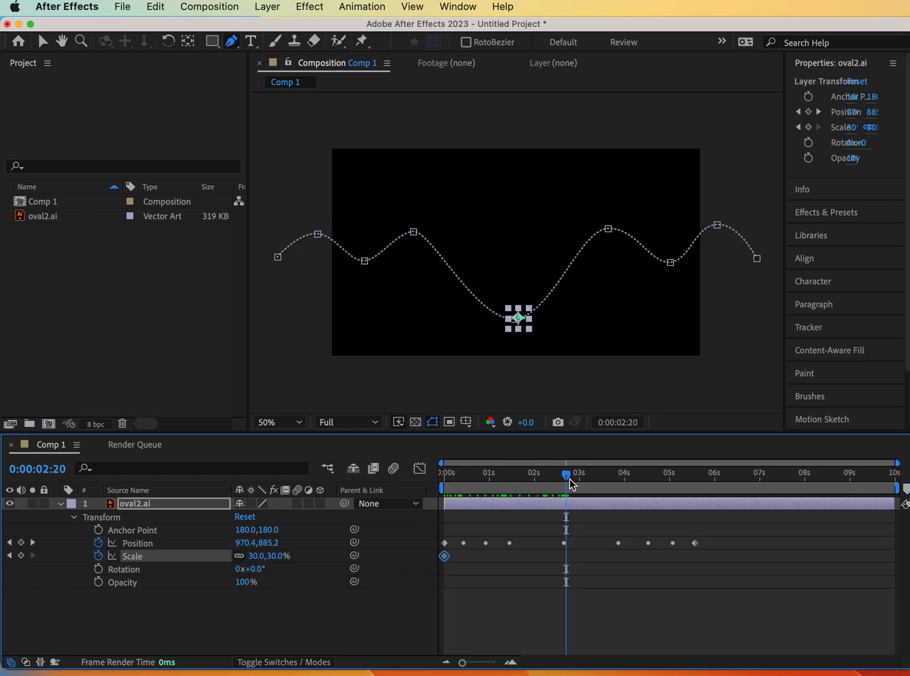
{"action": "mouse_move", "coordinate": [568, 477]}
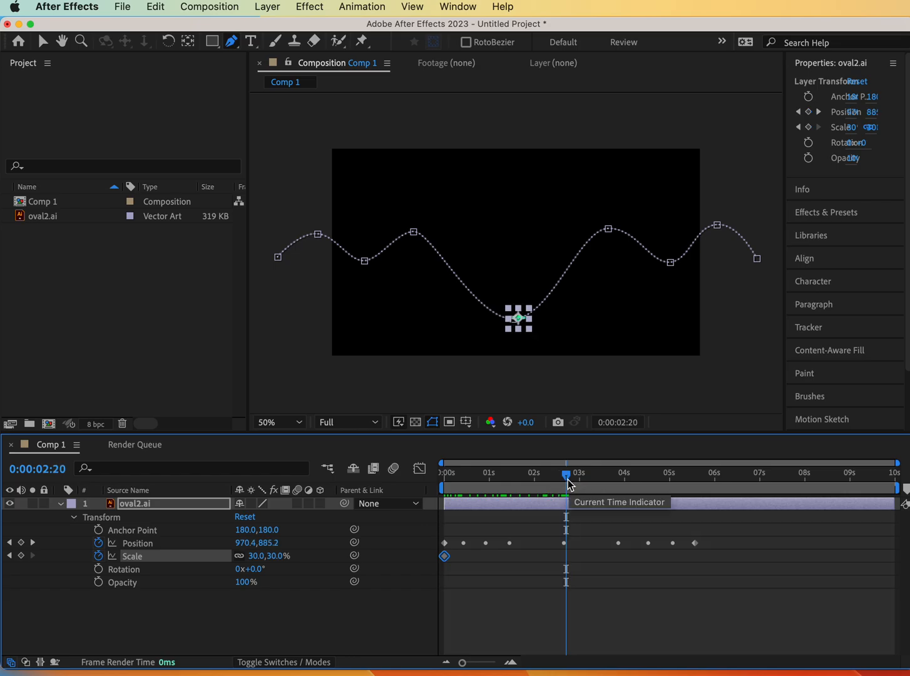
{"action": "mouse_move", "coordinate": [299, 528]}
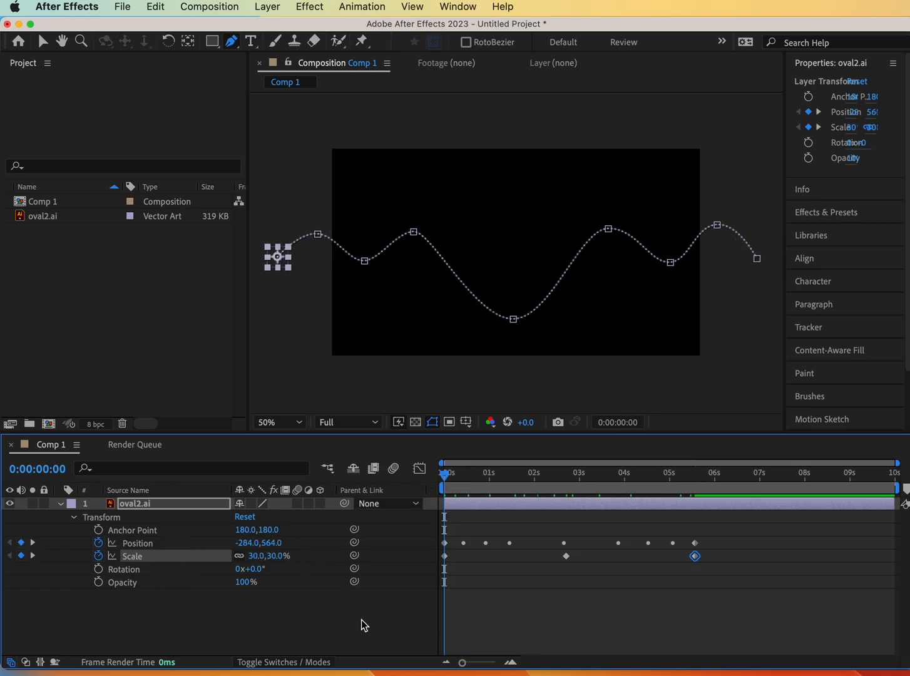
{"action": "left_click", "coordinate": [496, 473]}
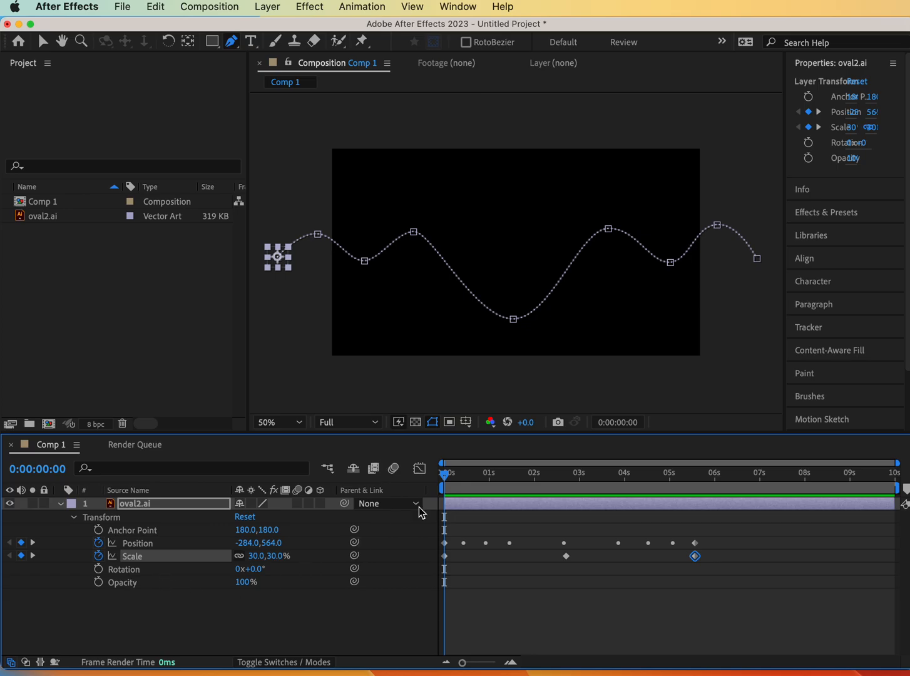
{"action": "mouse_move", "coordinate": [540, 344]}
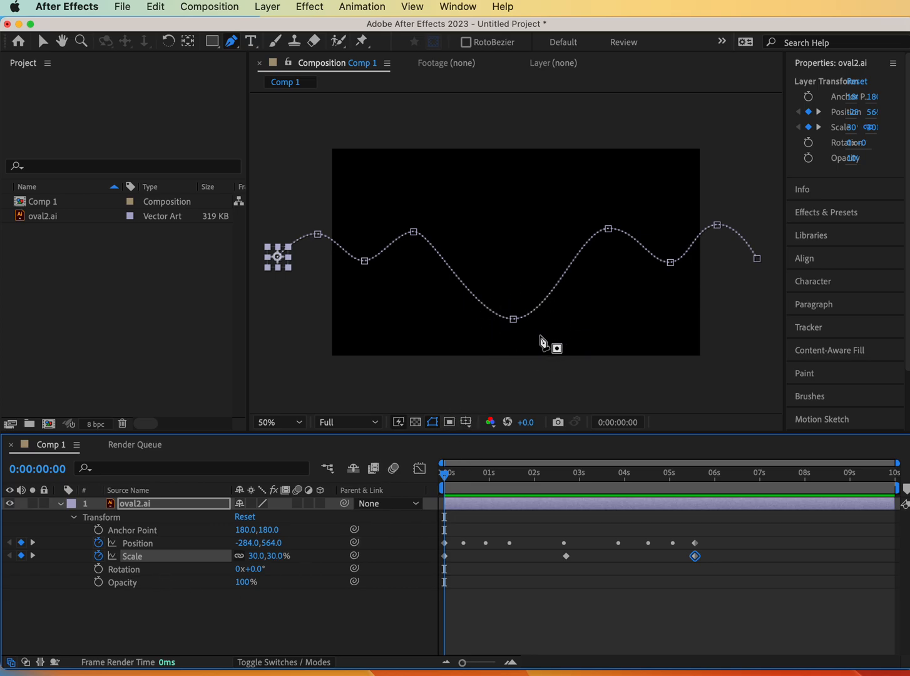
{"action": "mouse_move", "coordinate": [539, 341]}
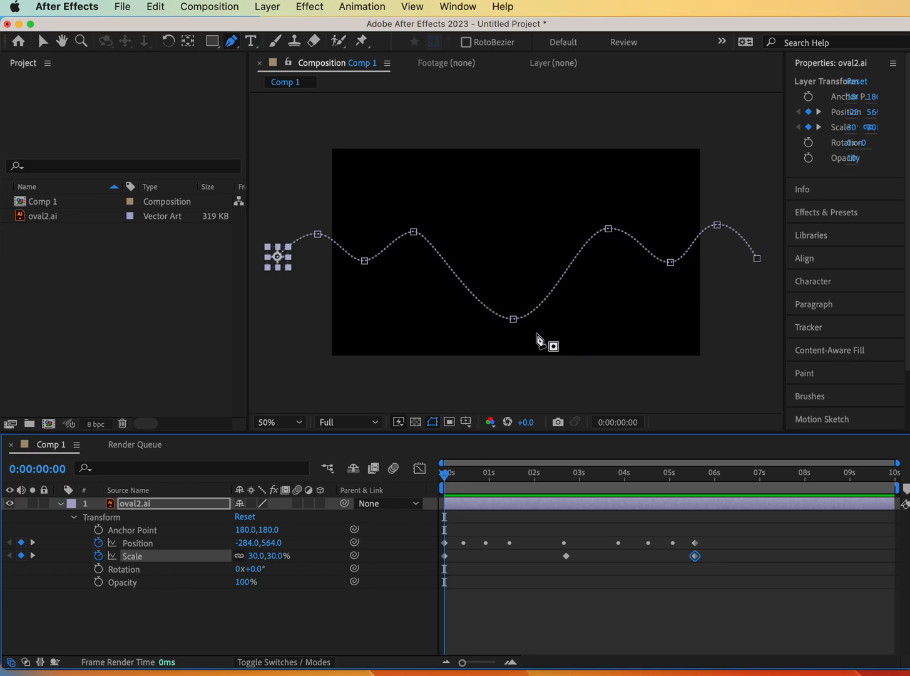
{"action": "mouse_move", "coordinate": [279, 266]}
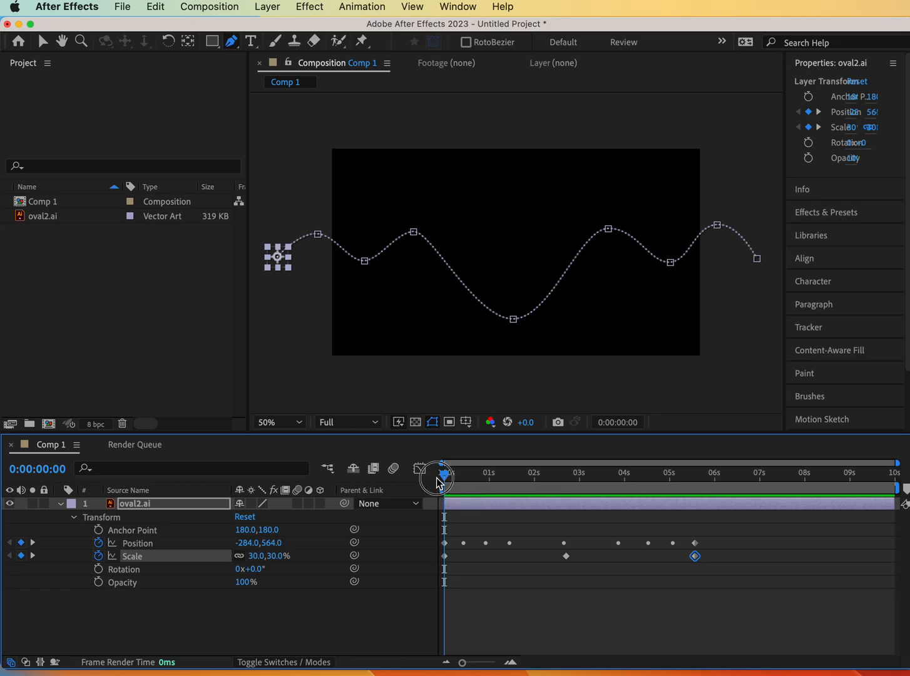
{"action": "mouse_move", "coordinate": [122, 588]}
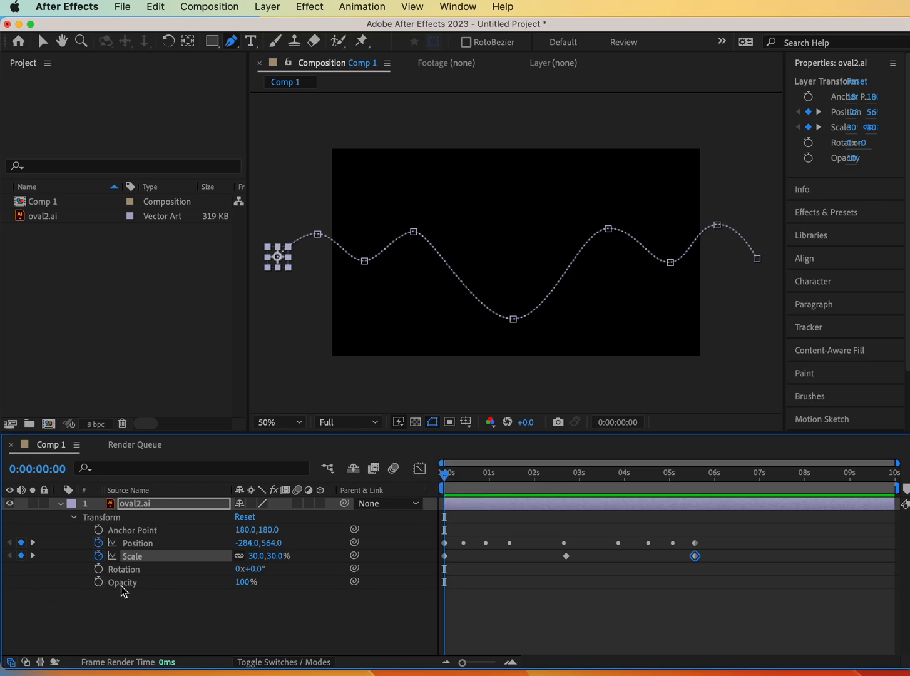
{"action": "mouse_move", "coordinate": [98, 581]}
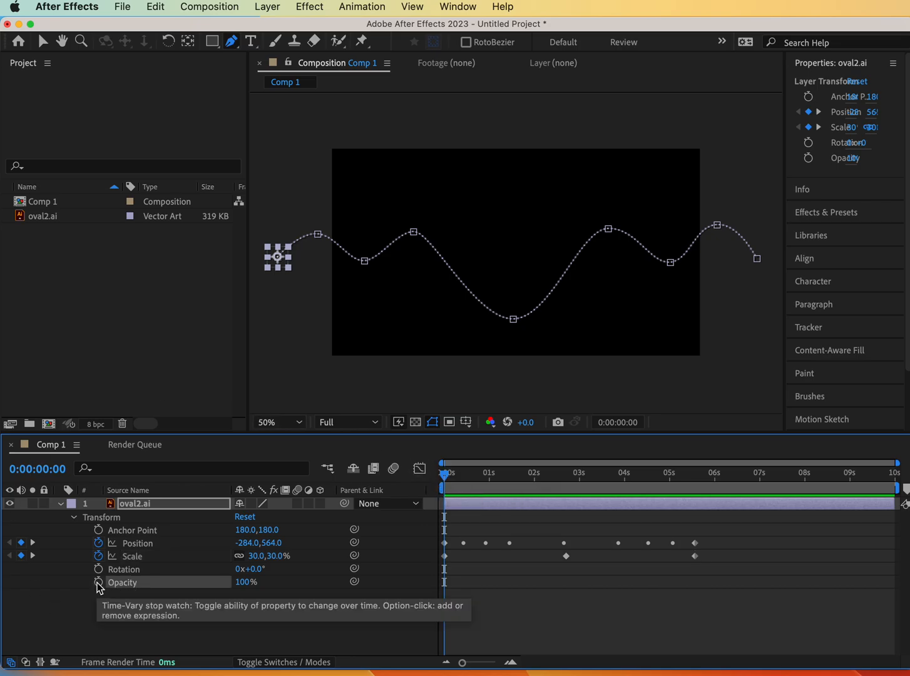
Keyframe oval2.ai's Opacity: 50% around 1.5 s, more values near four seconds
{"action": "left_click", "coordinate": [98, 581]}
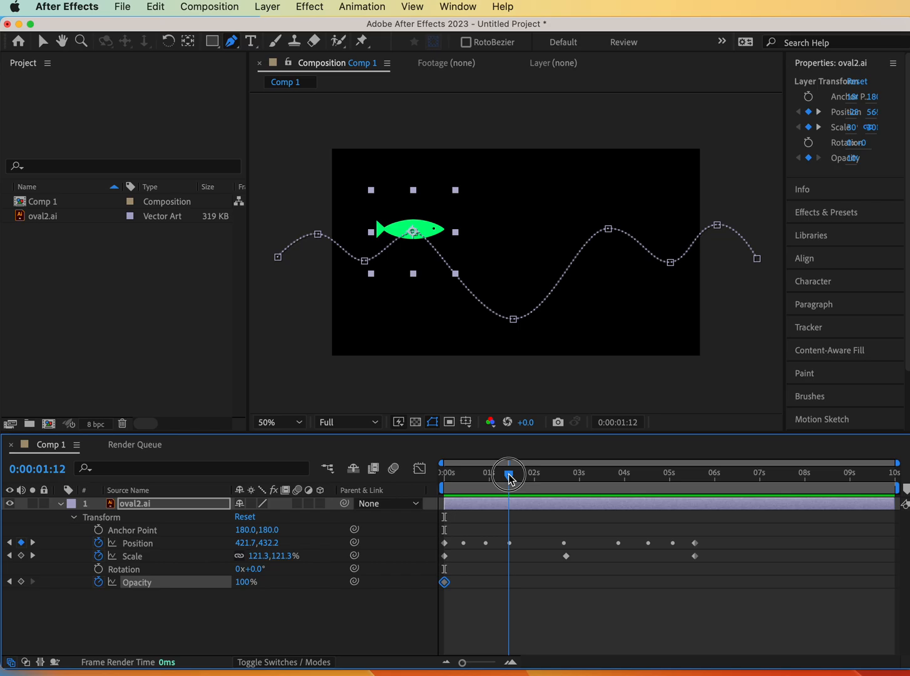
{"action": "left_click", "coordinate": [508, 473]}
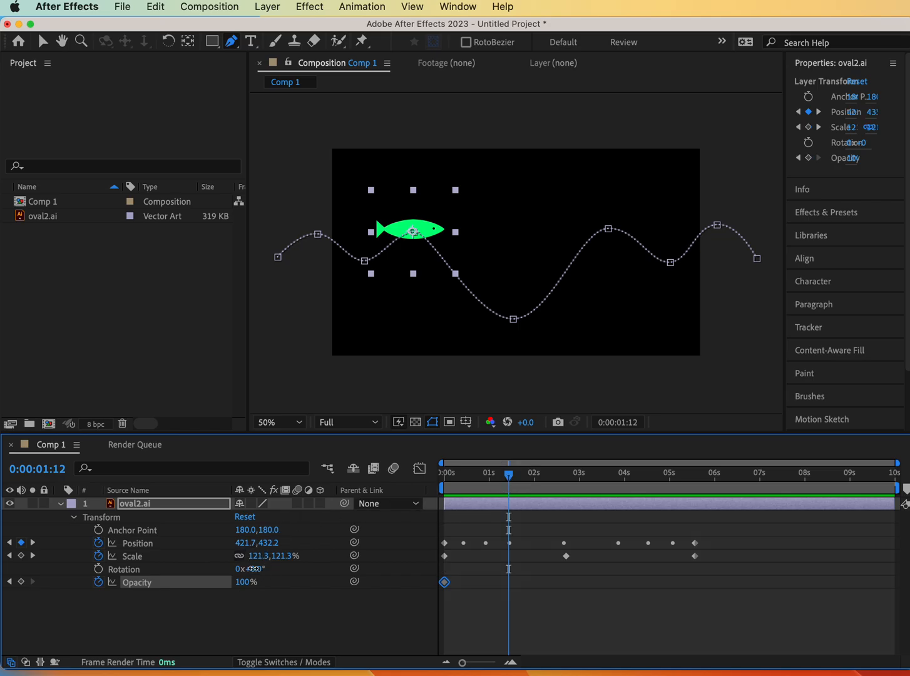
{"action": "double_click", "coordinate": [257, 569]}
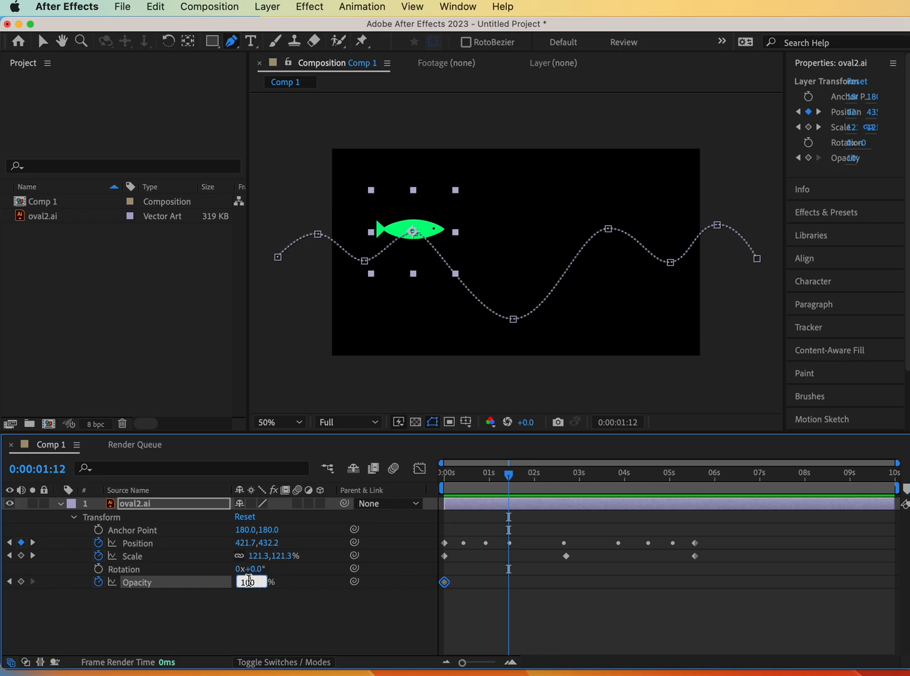
{"action": "left_click", "coordinate": [445, 472]}
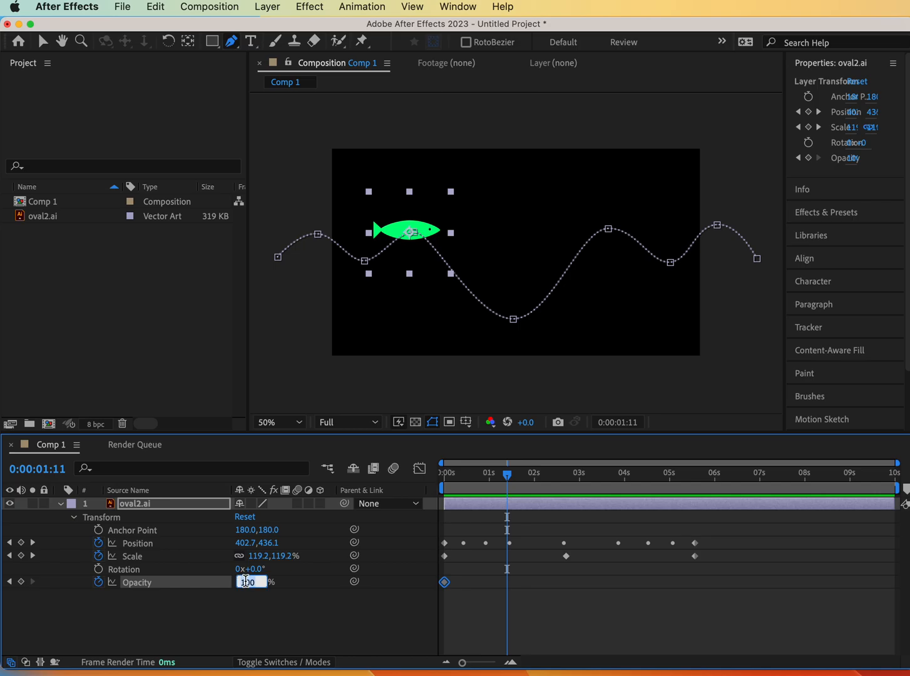
{"action": "type", "text": "50"}
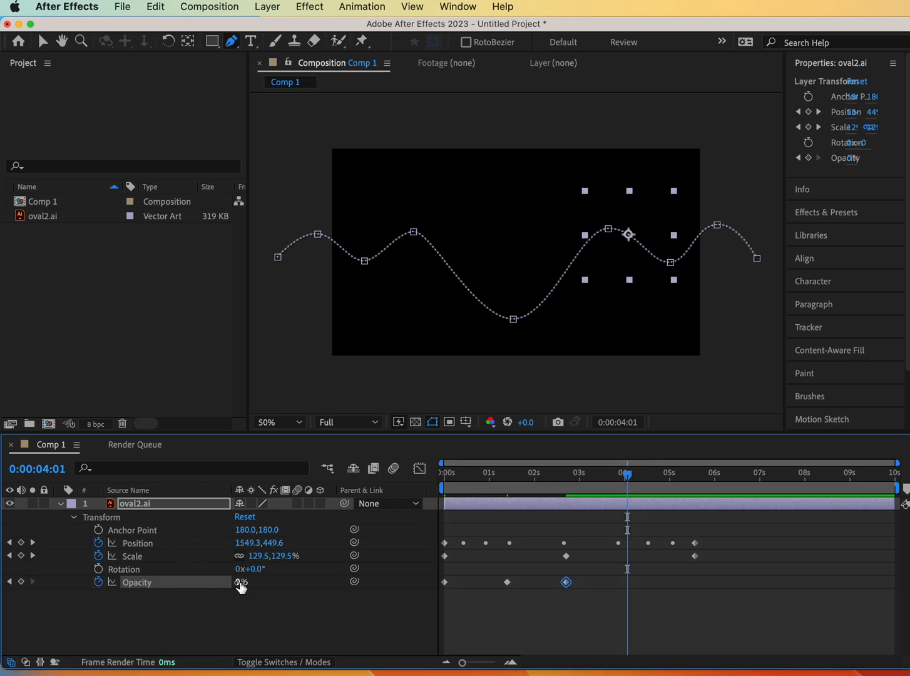
{"action": "left_click", "coordinate": [250, 582]}
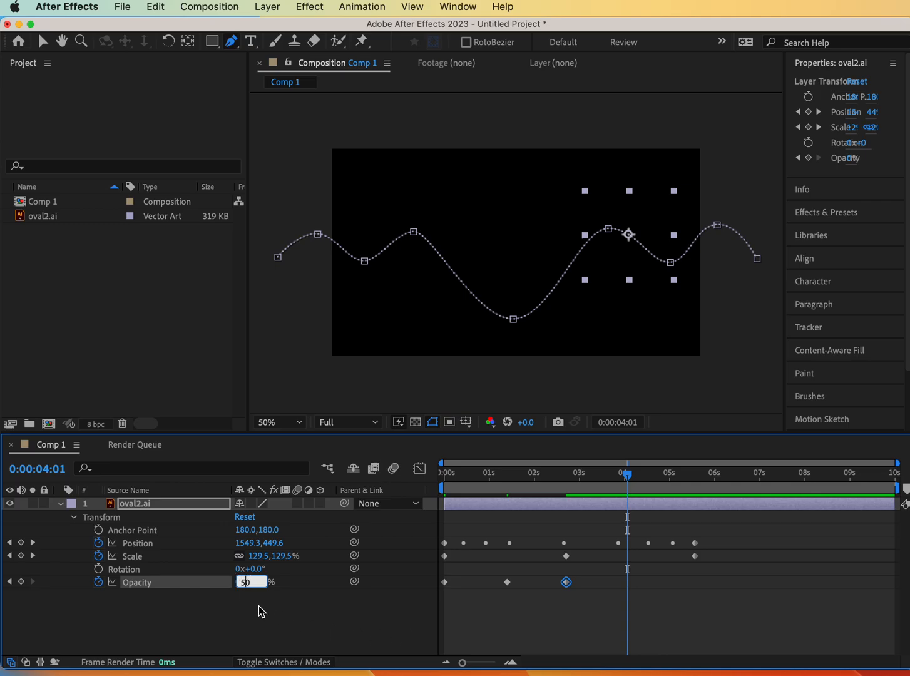
{"action": "key", "text": "Return"}
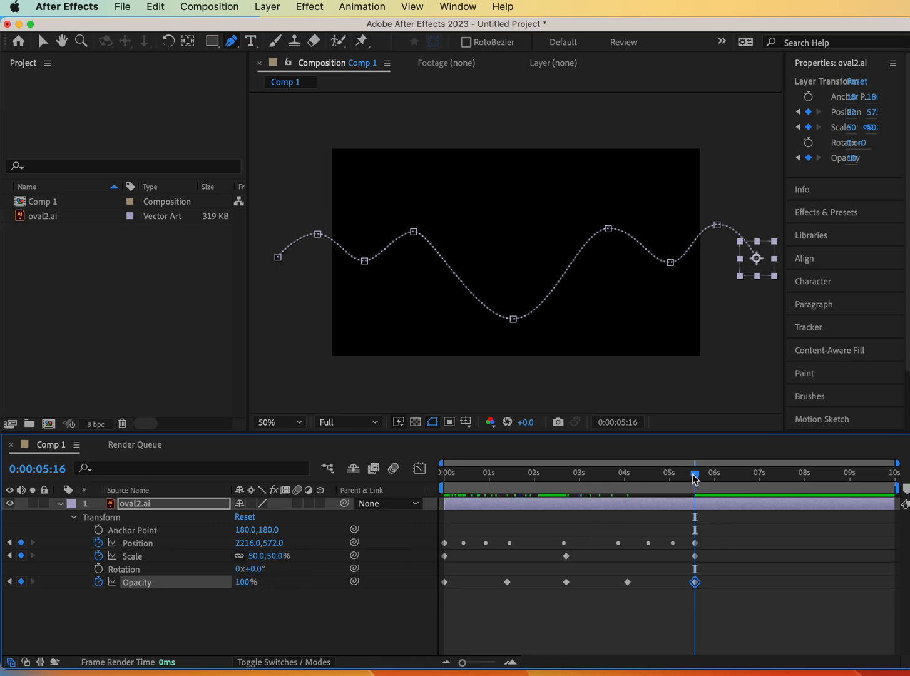
{"action": "left_click", "coordinate": [445, 473]}
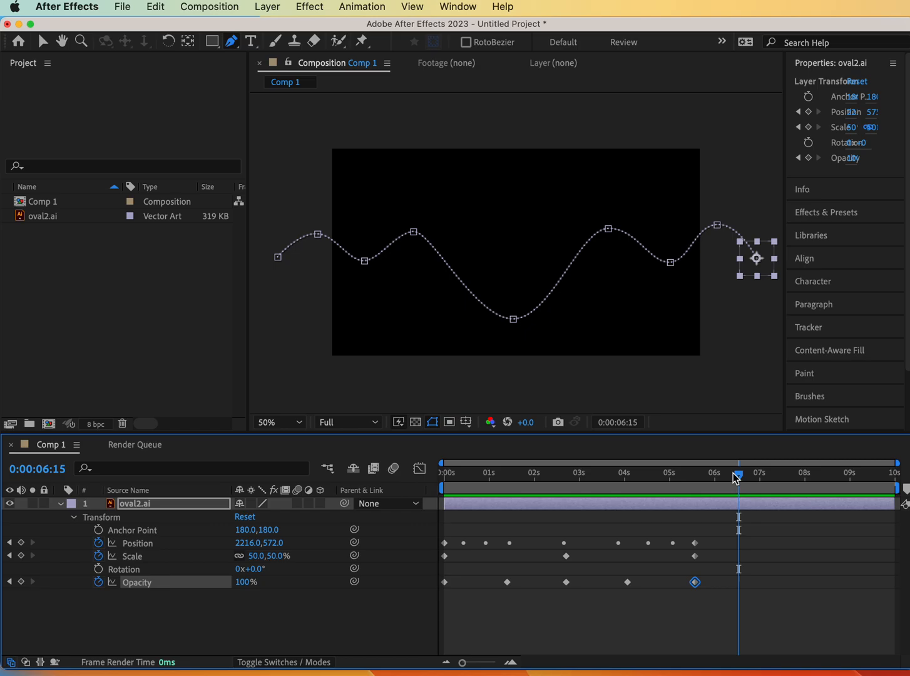
{"action": "left_click", "coordinate": [443, 472]}
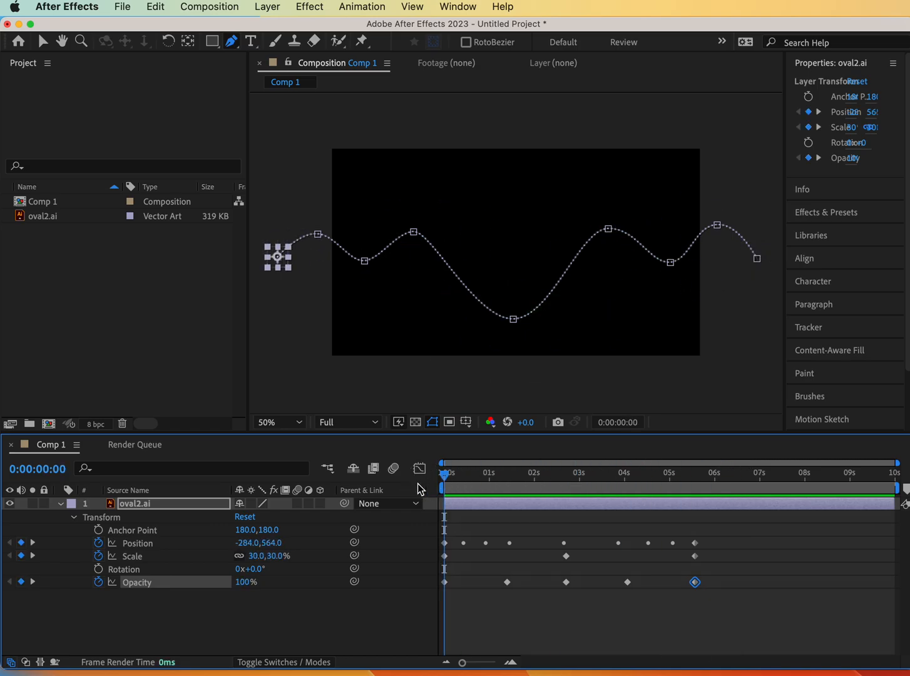
{"action": "mouse_move", "coordinate": [482, 247]}
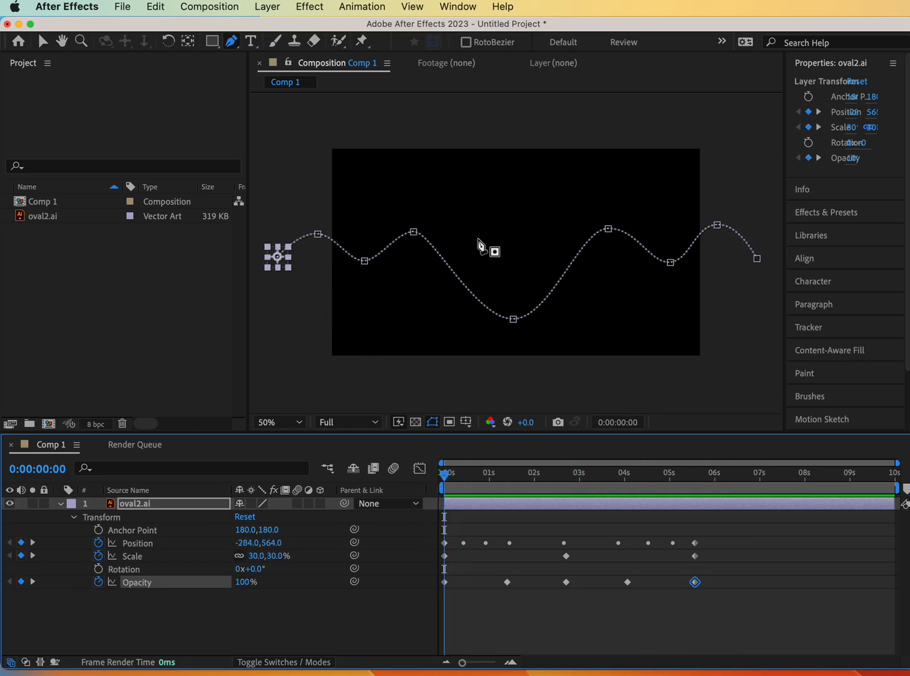
{"action": "mouse_move", "coordinate": [514, 330]}
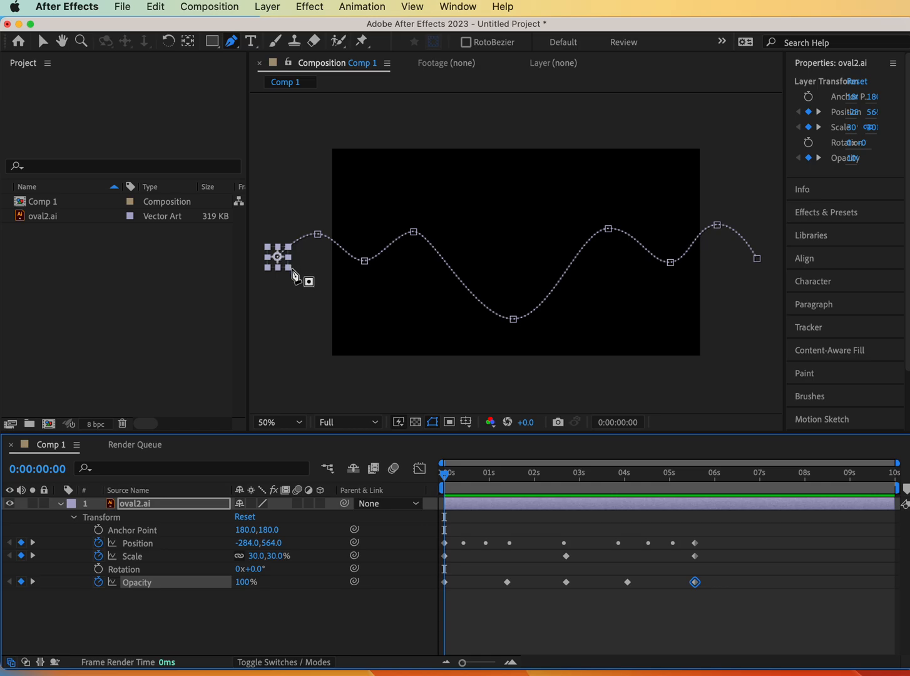
{"action": "mouse_move", "coordinate": [383, 250]}
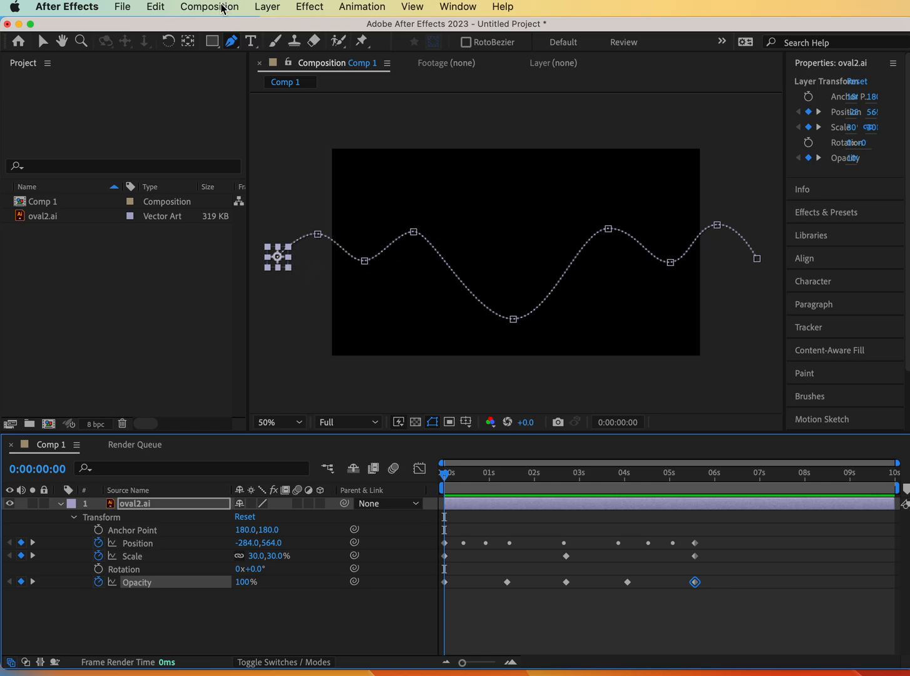
Set oval2.ai's Auto-Orient to Orient Along Path
{"action": "left_click", "coordinate": [267, 7]}
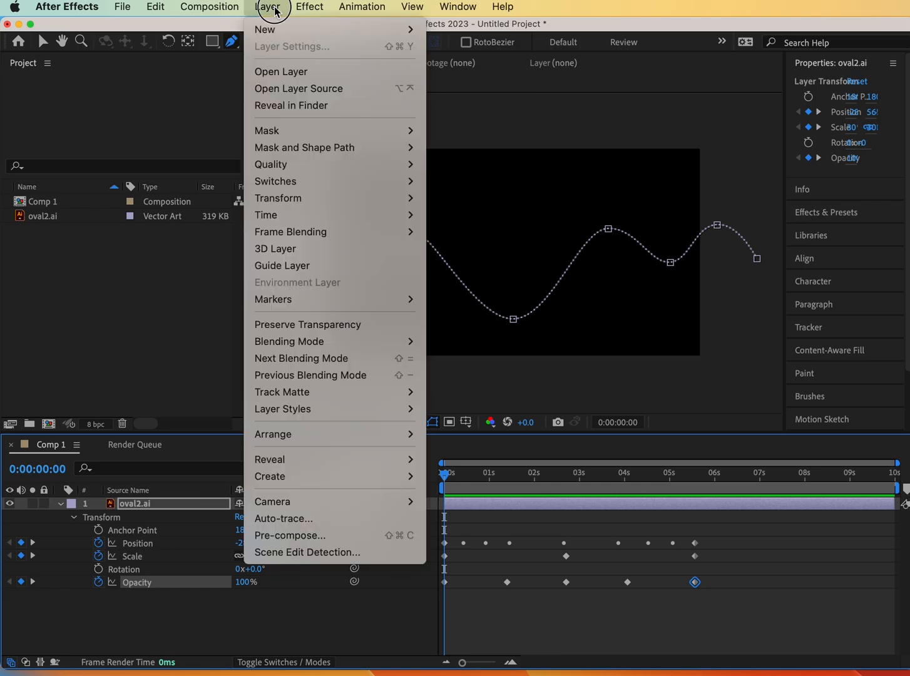
{"action": "mouse_move", "coordinate": [278, 198]}
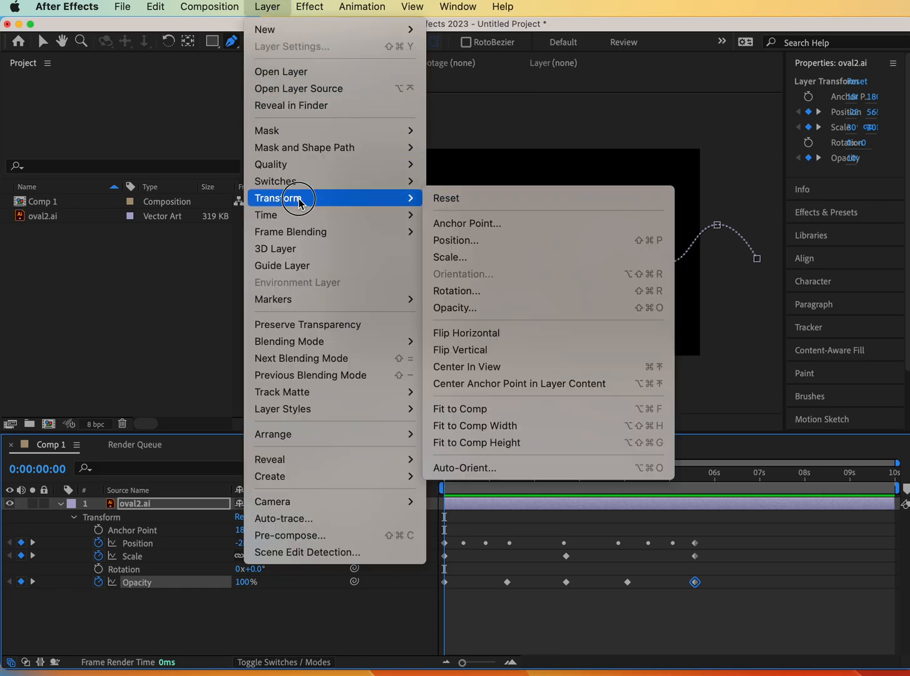
{"action": "mouse_move", "coordinate": [464, 467]}
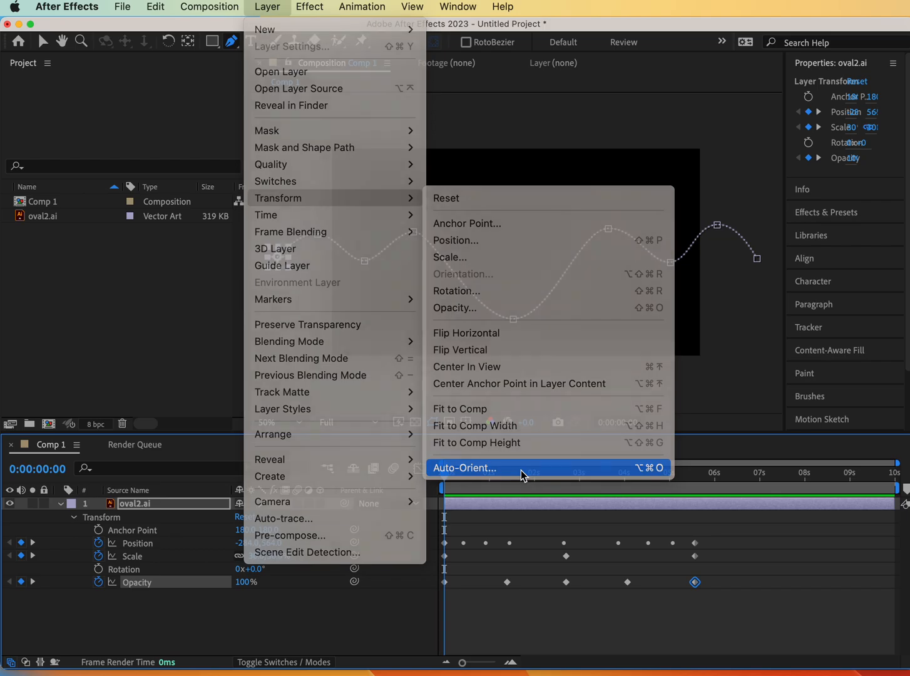
{"action": "left_click", "coordinate": [464, 468]}
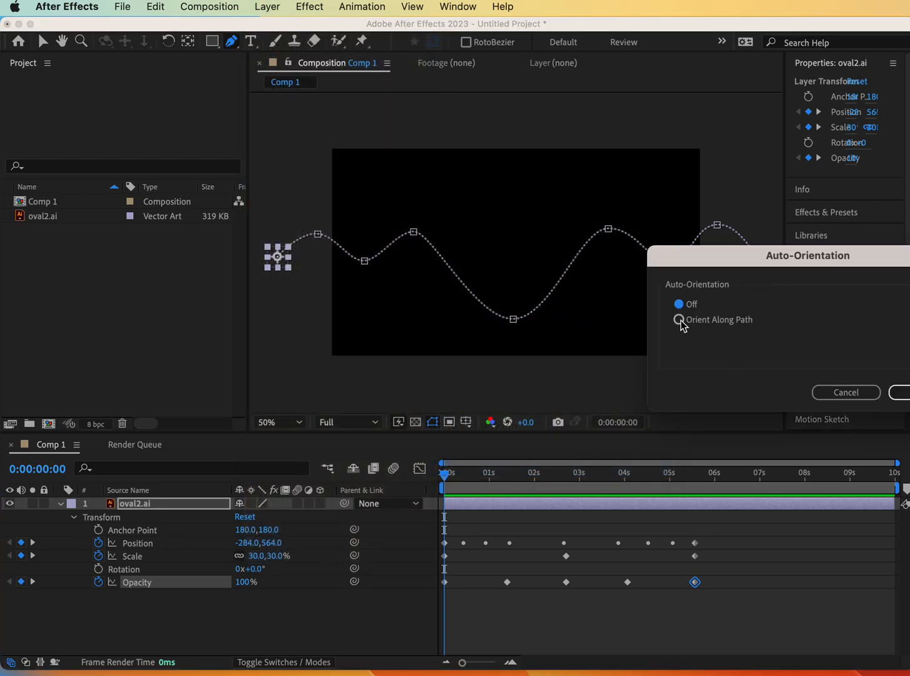
{"action": "left_click", "coordinate": [679, 319]}
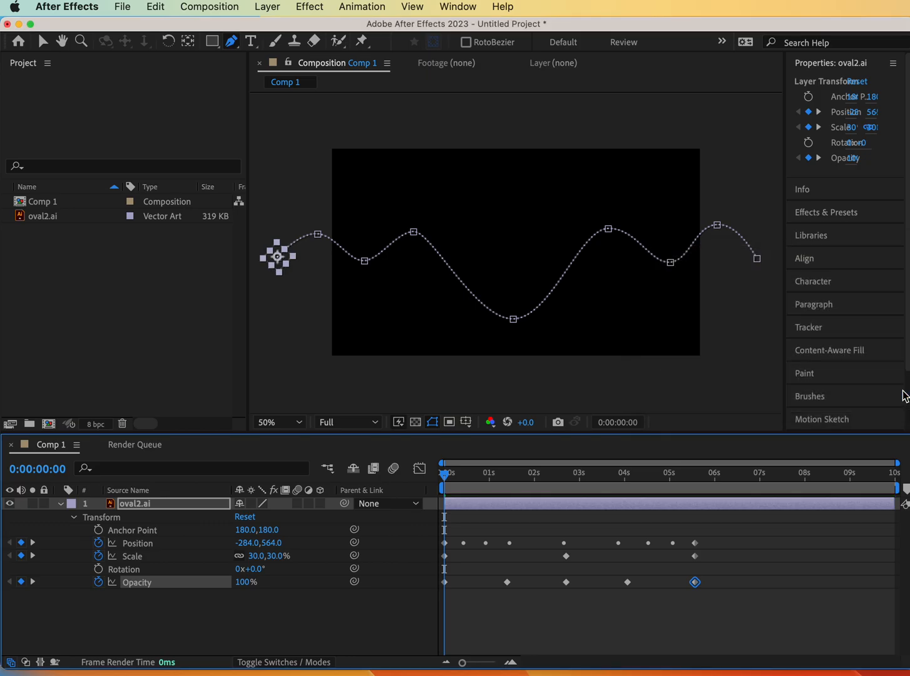
{"action": "mouse_move", "coordinate": [294, 366]}
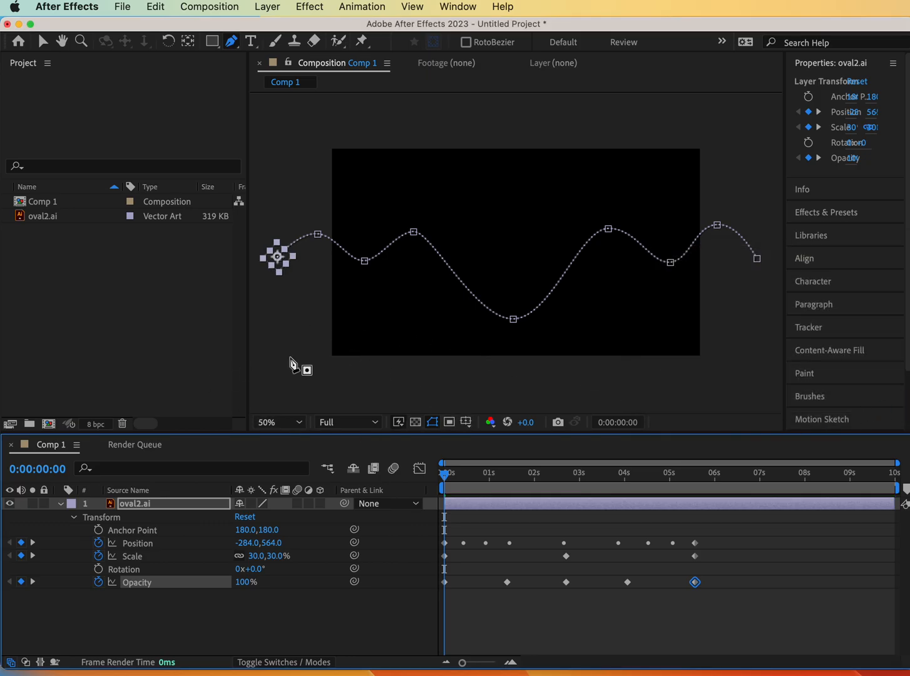
{"action": "left_click", "coordinate": [100, 271]}
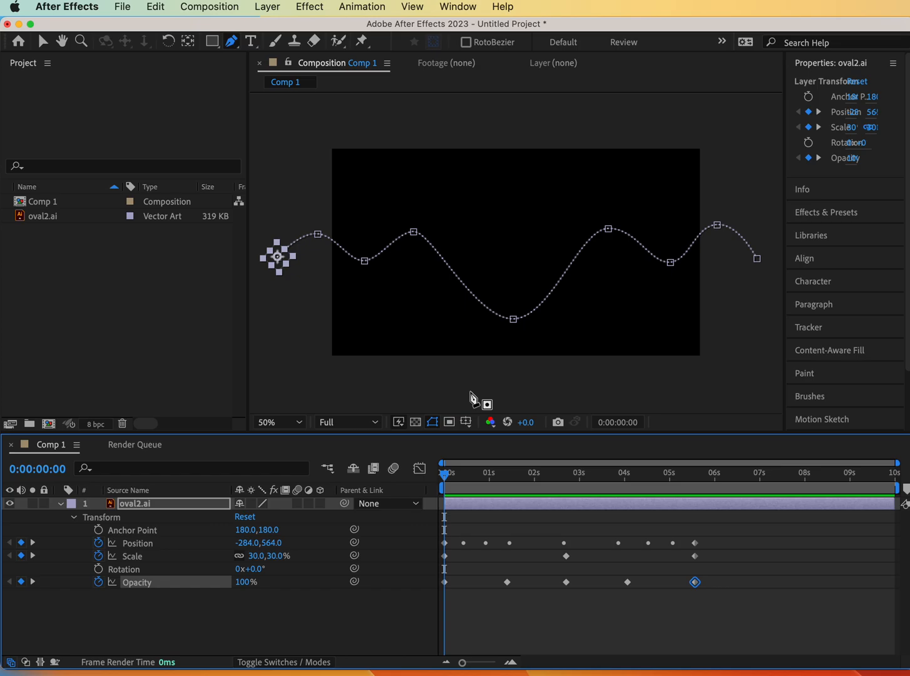
{"action": "mouse_move", "coordinate": [569, 369]}
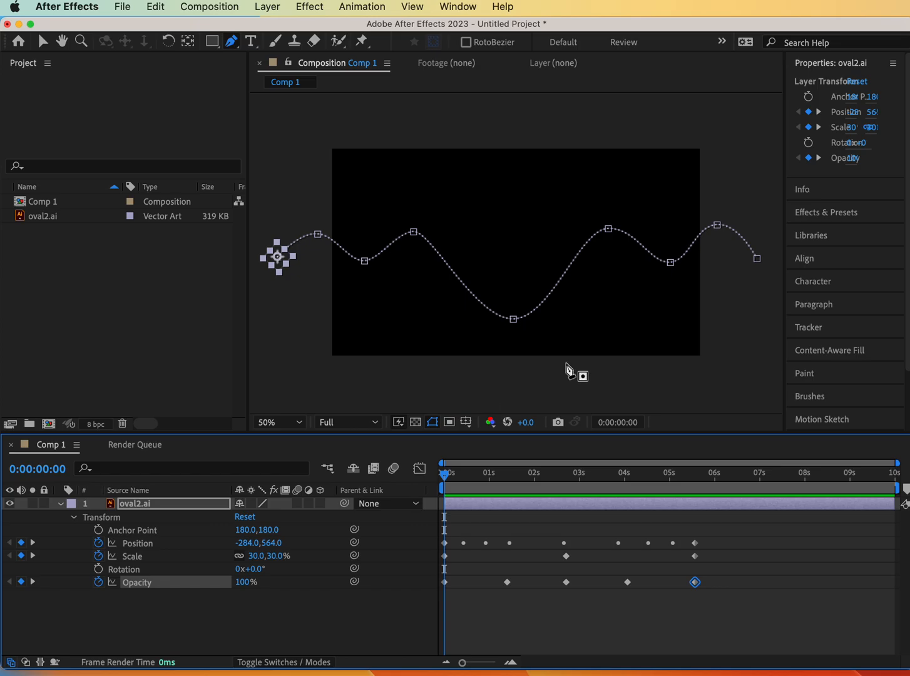